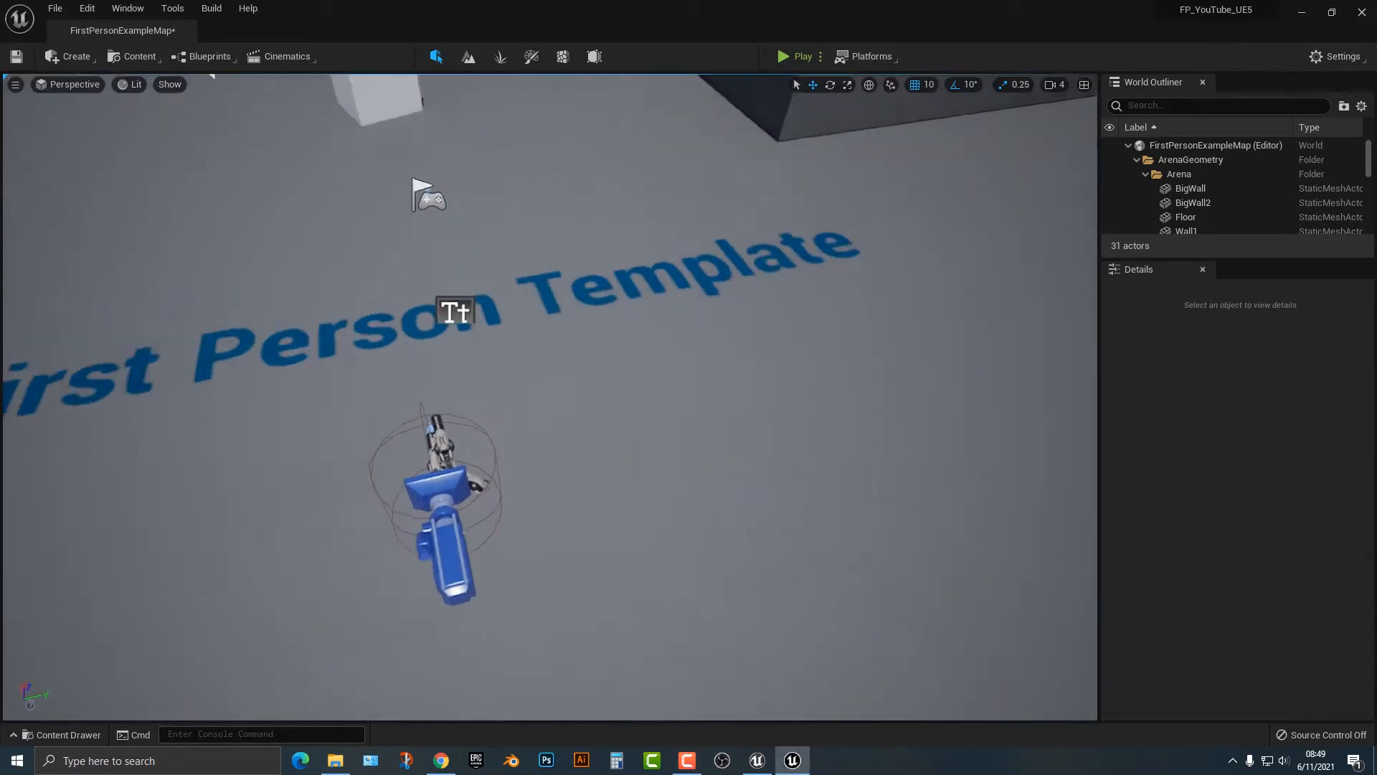
- Open the FirstPersonCharacter blueprint from FirstPersonBP > Blueprints in the Content Drawer
{"action": "left_click", "coordinate": [64, 733]}
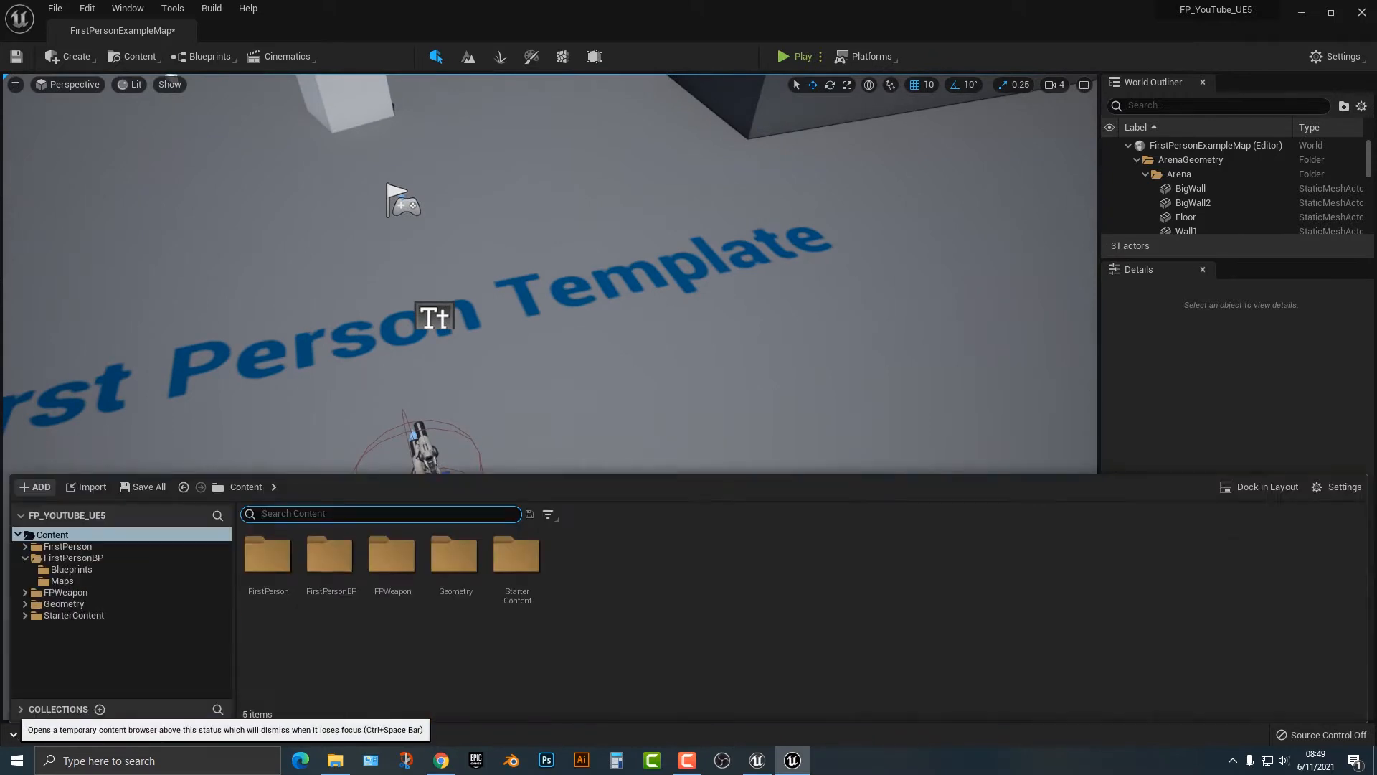
{"action": "double_click", "coordinate": [330, 554]}
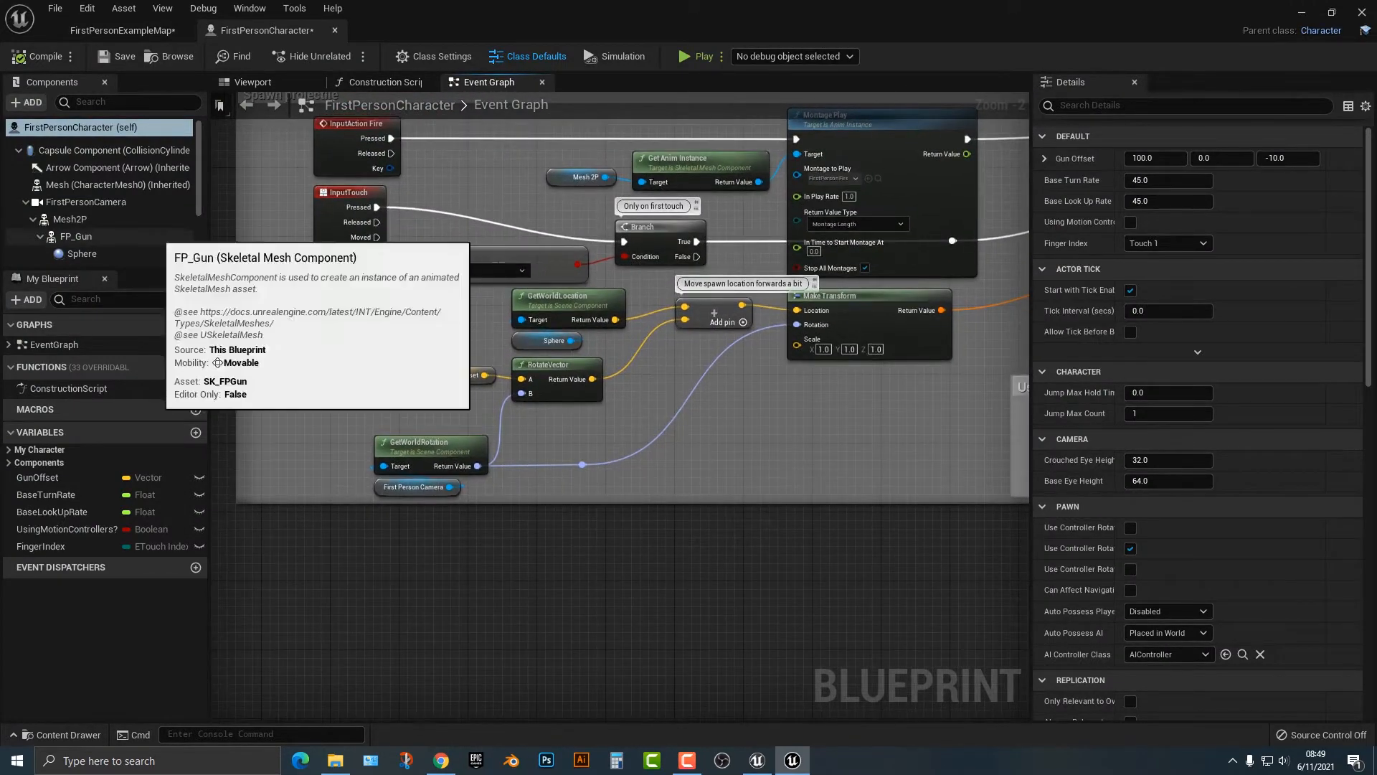
- Set Character Movement's Max Walk Speed to 20000 and confirm
{"action": "left_click", "coordinate": [101, 254]}
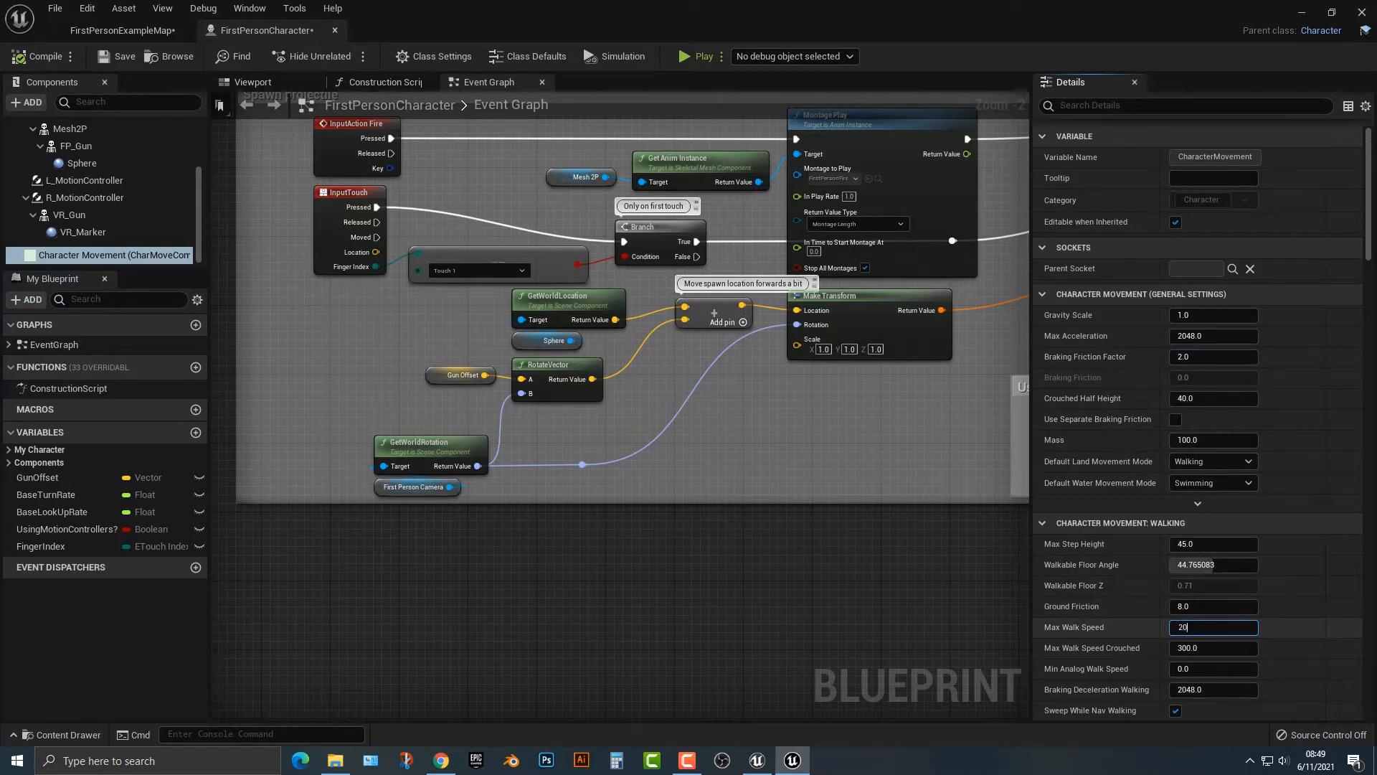
{"action": "type", "text": "20000"}
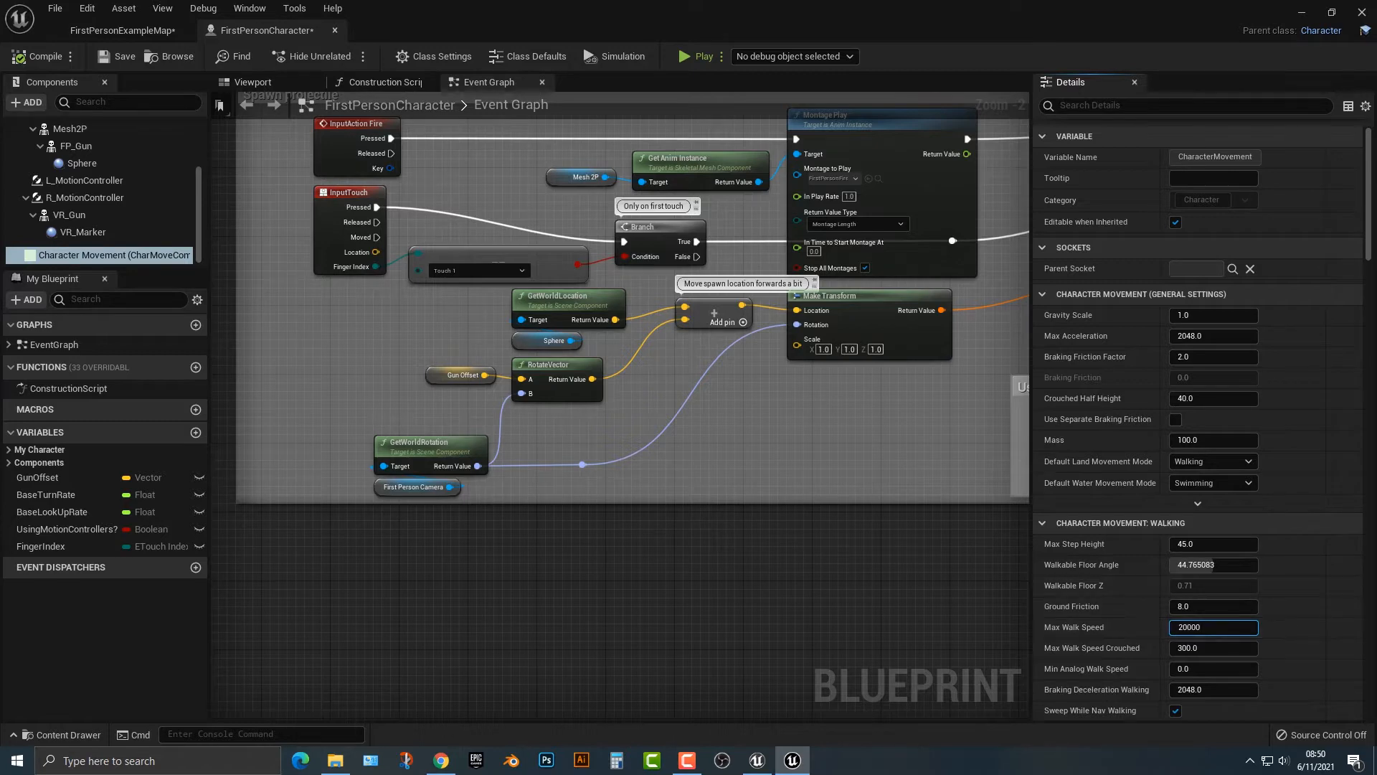
{"action": "left_click", "coordinate": [693, 56]}
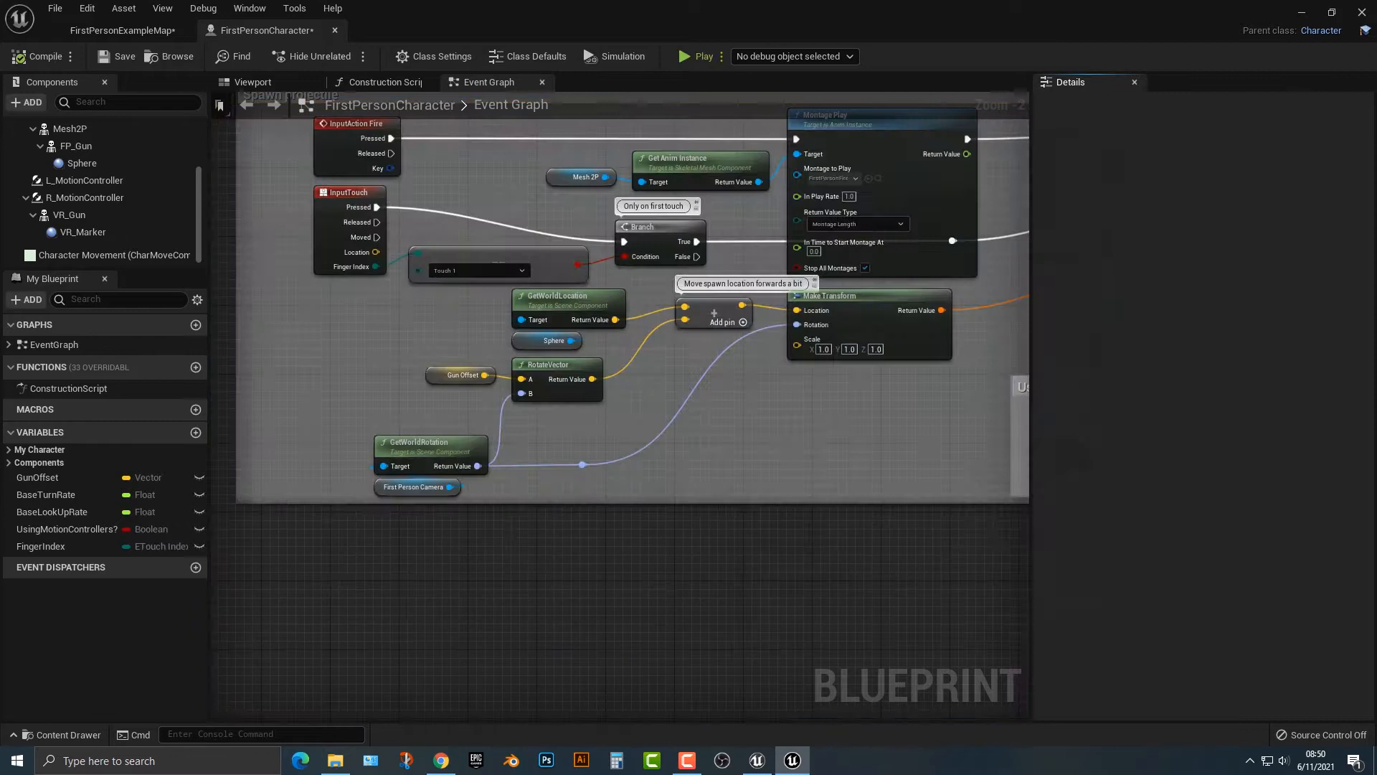
- Set Character Movement's Max Acceleration to 20000
{"action": "left_click", "coordinate": [106, 254]}
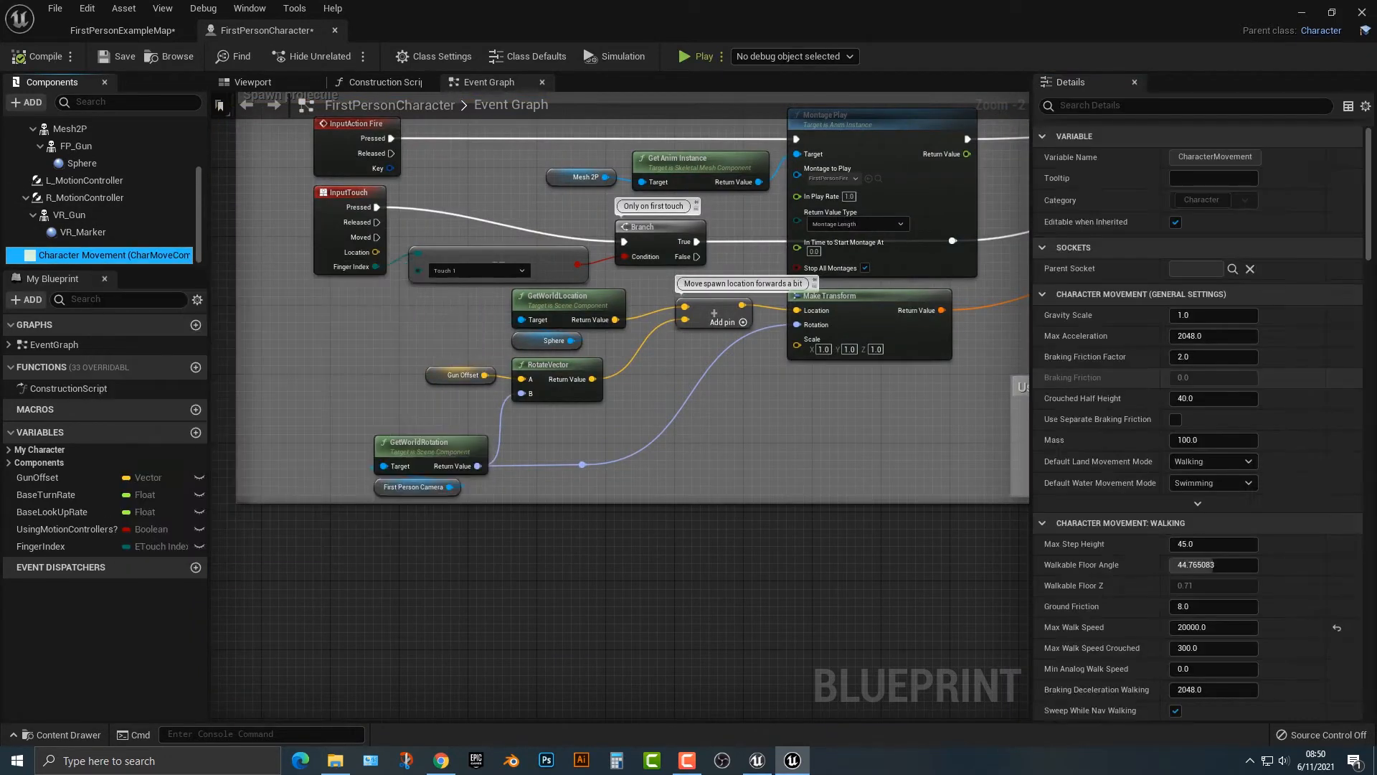
{"action": "left_click", "coordinate": [1212, 336]}
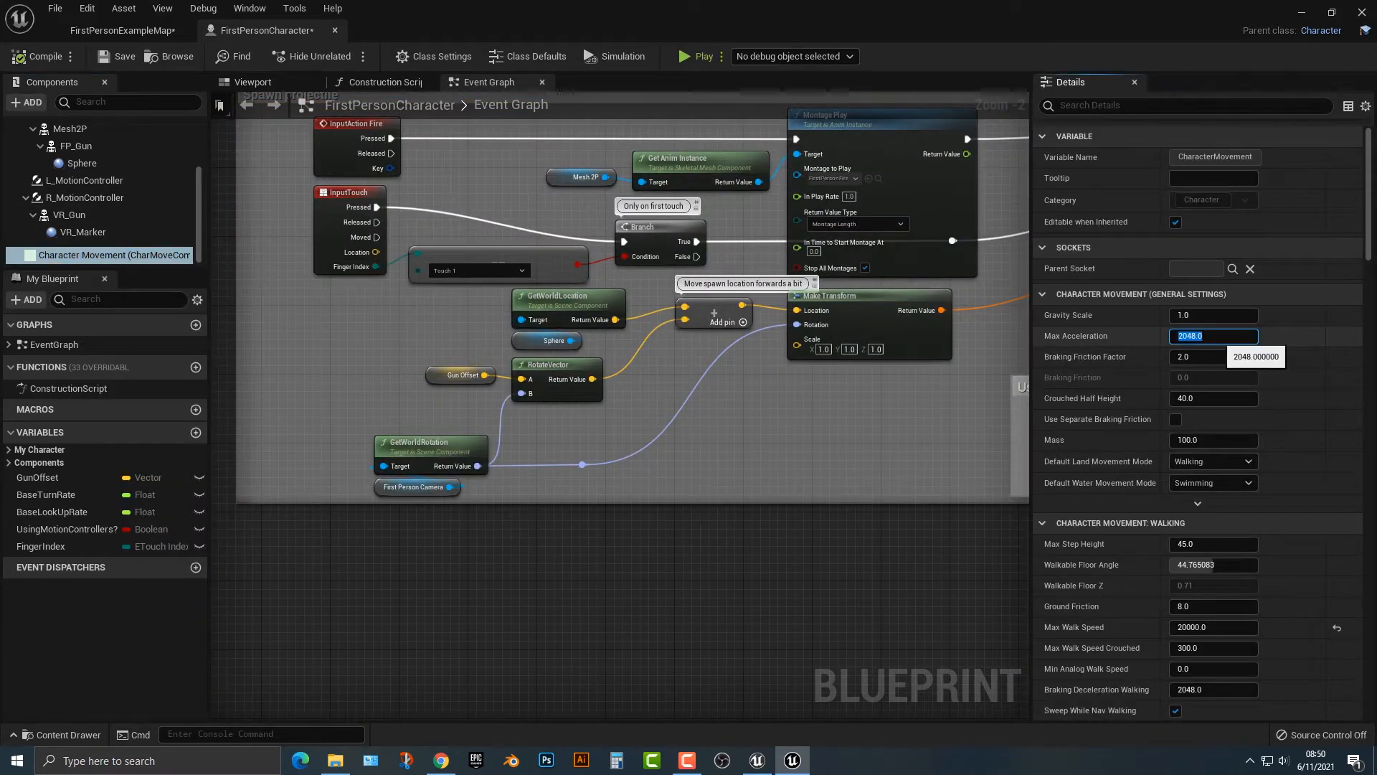
{"action": "type", "text": "20000"}
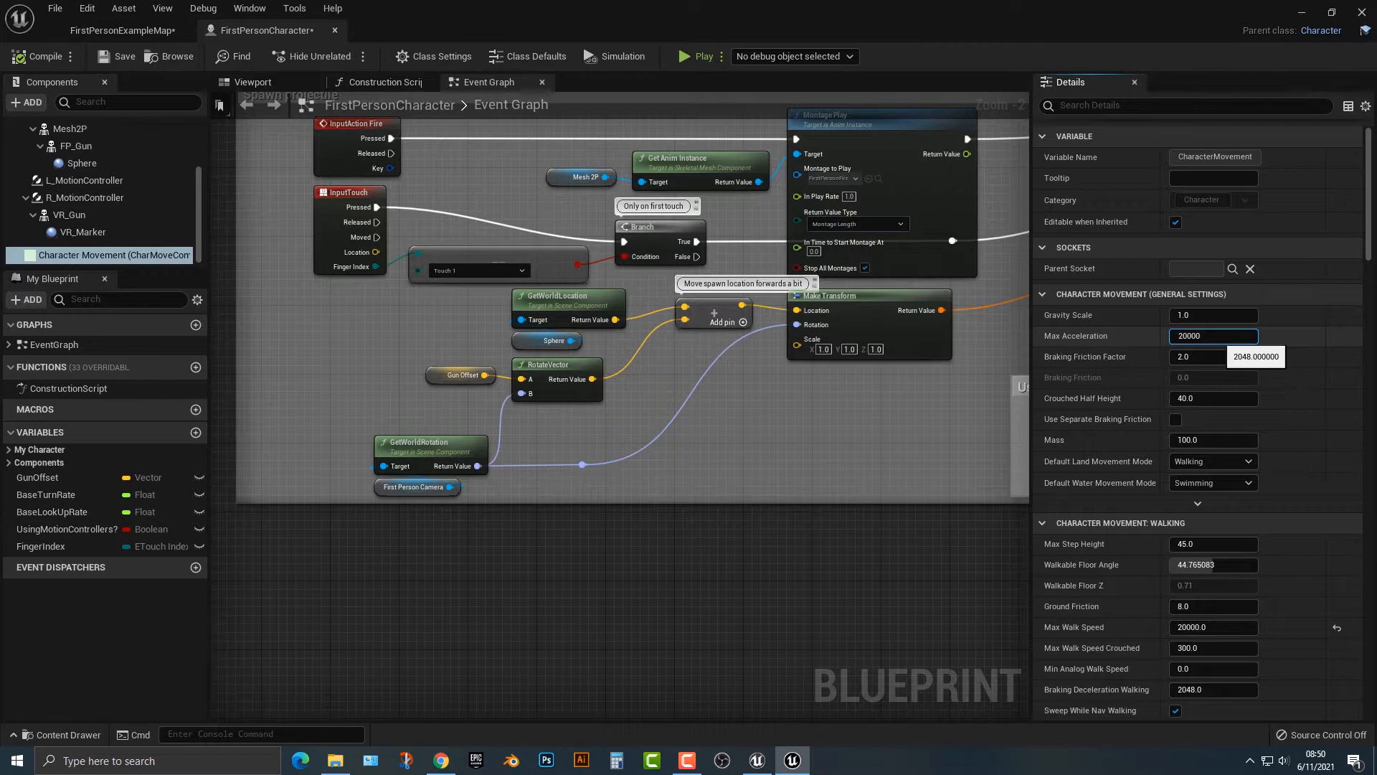
- Run a quick simulation, then play the level to test the faster movement and stop
{"action": "left_click", "coordinate": [693, 55]}
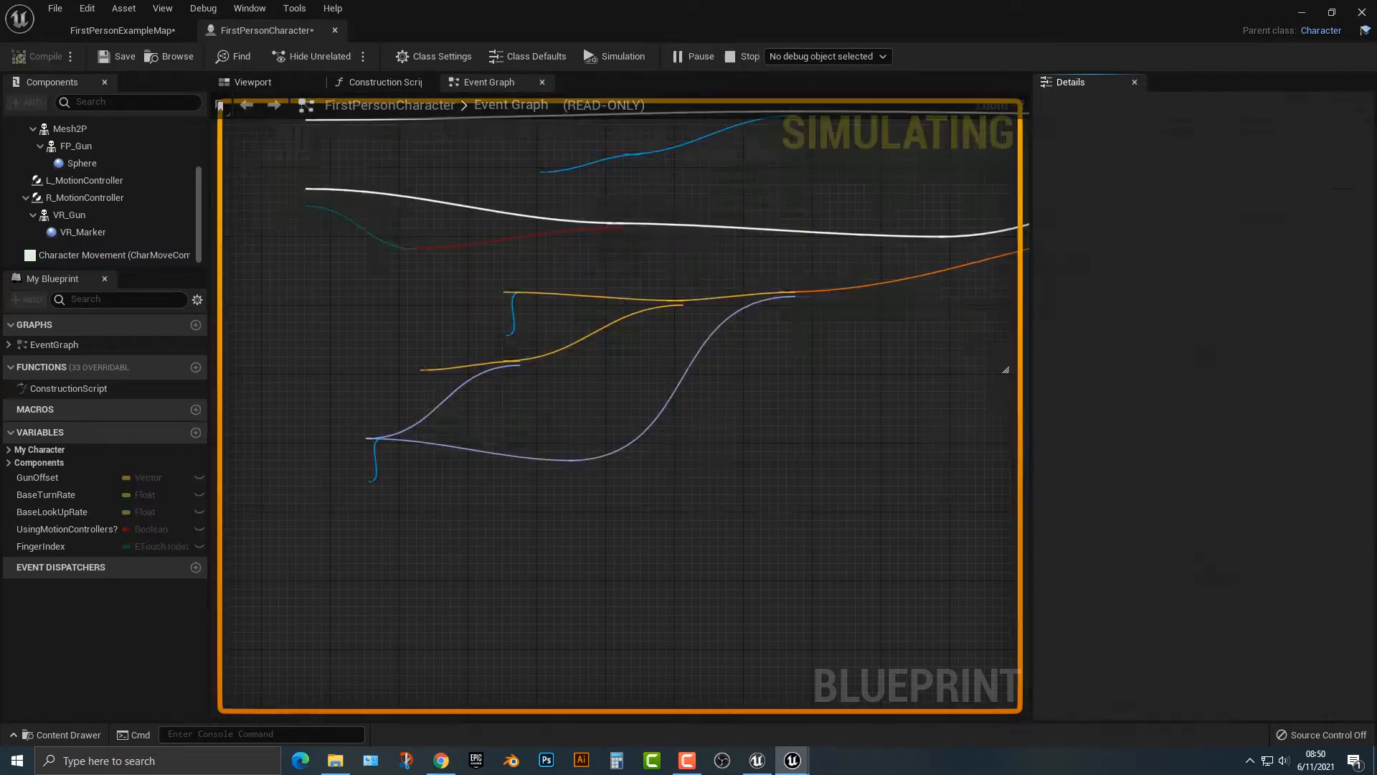
{"action": "left_click", "coordinate": [748, 56]}
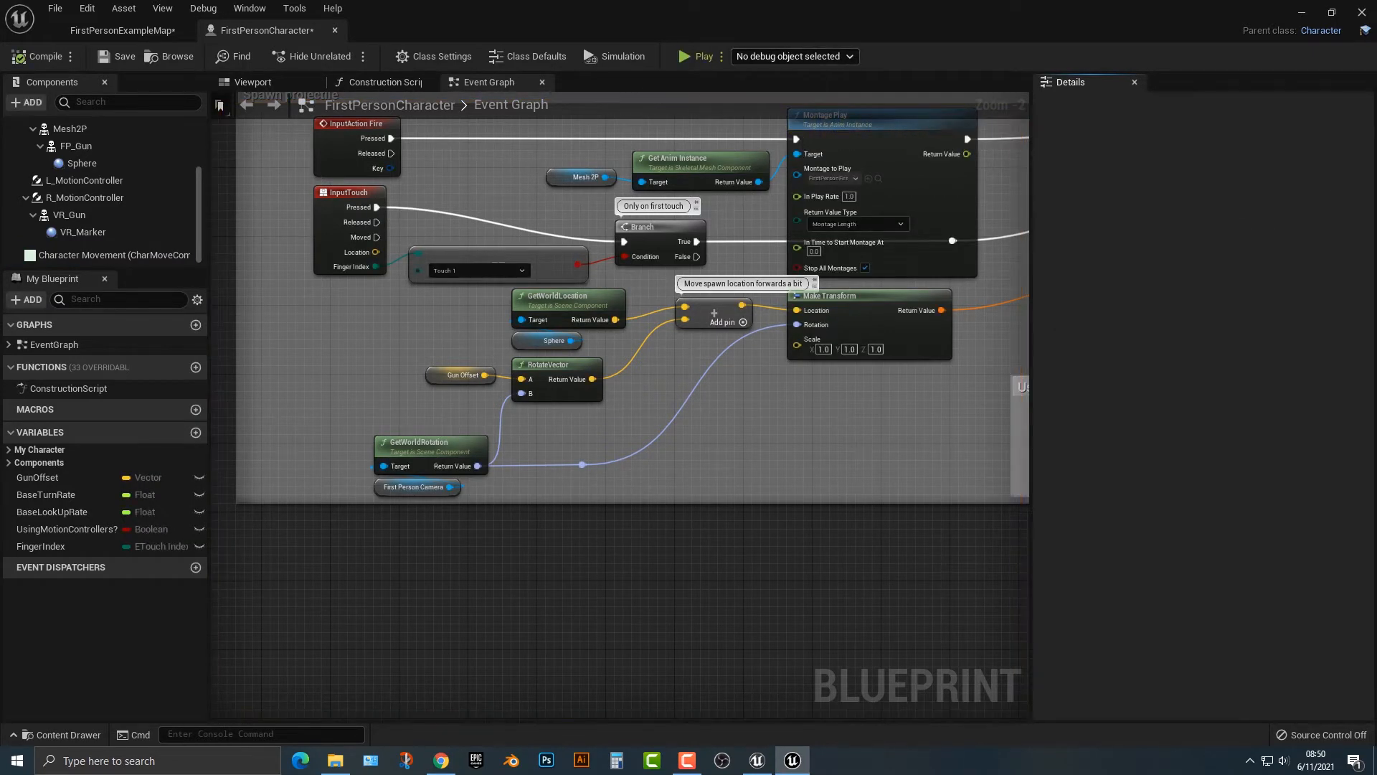
{"action": "left_click", "coordinate": [693, 55]}
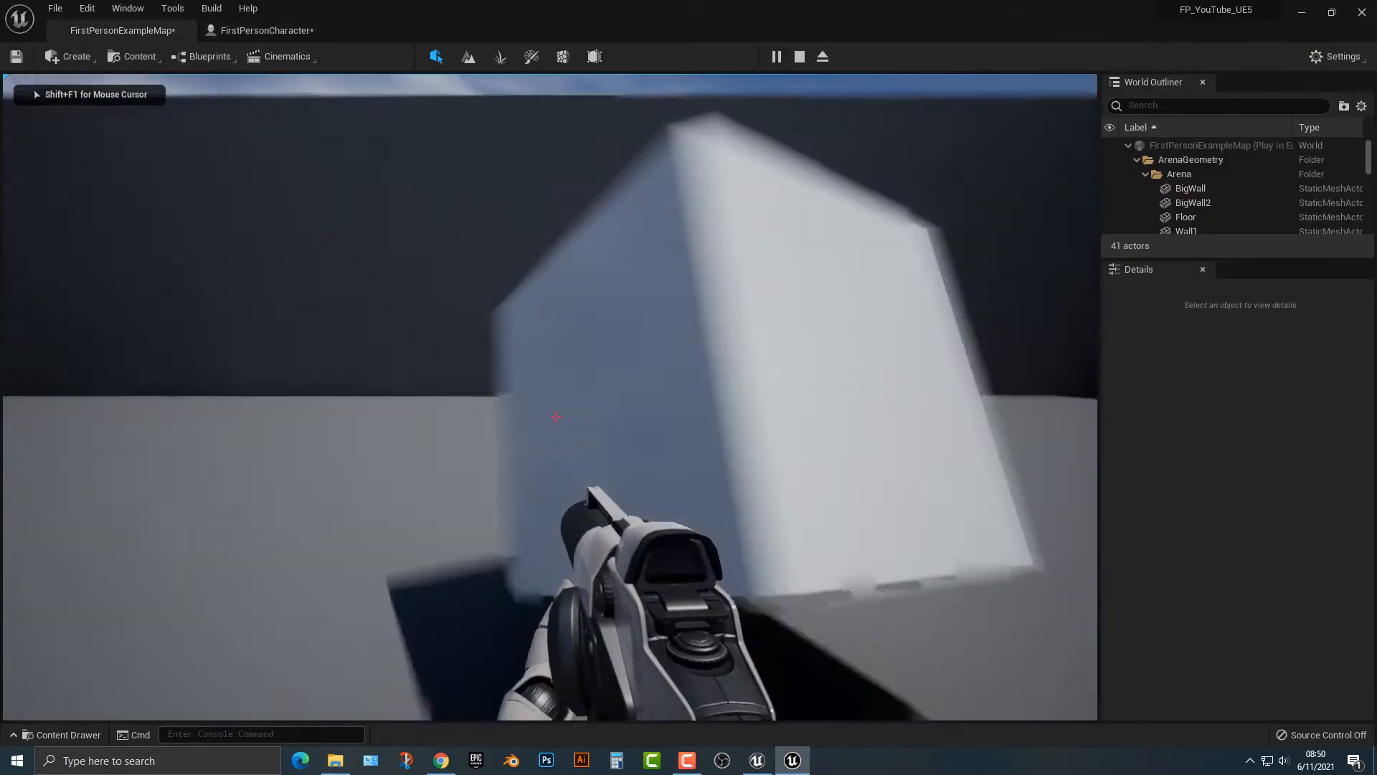
{"action": "left_click", "coordinate": [798, 56]}
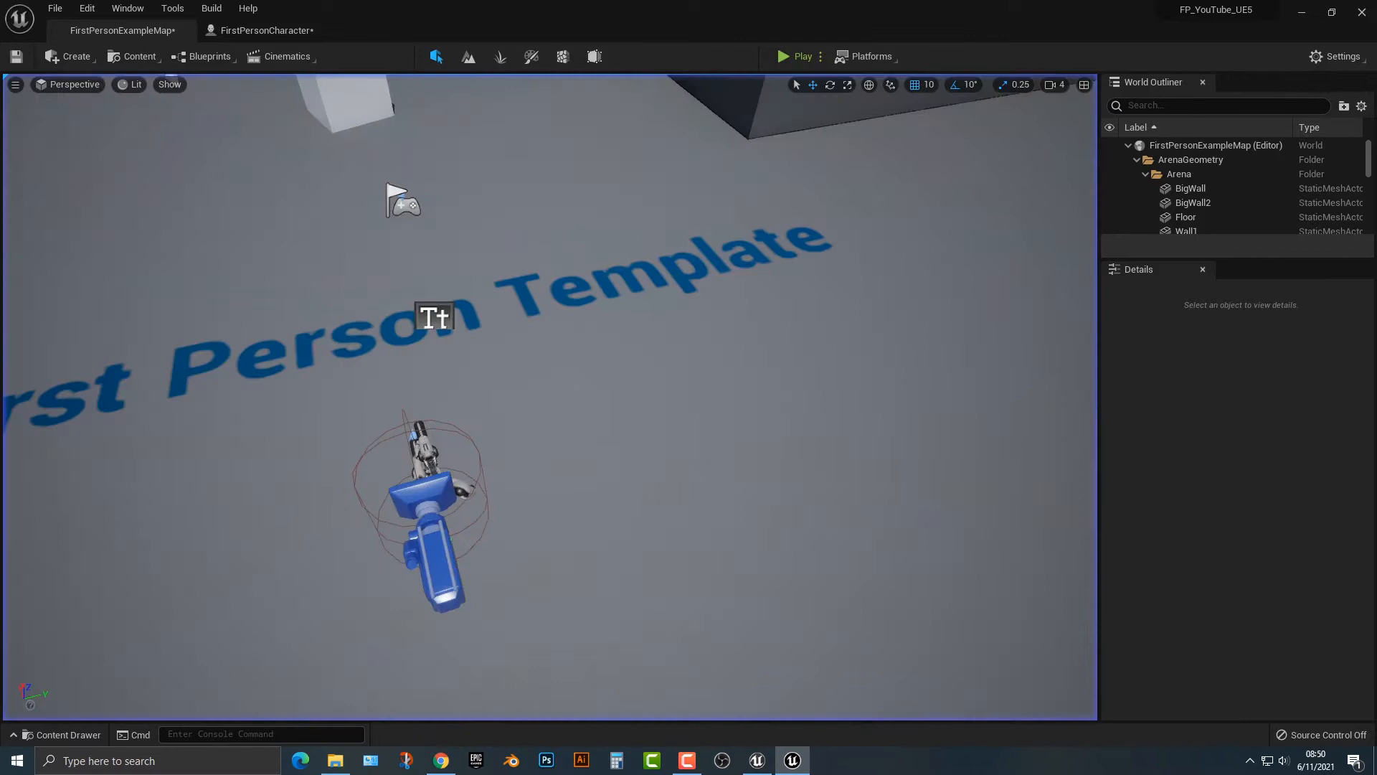
- Revert Character Movement to Max Walk Speed 600 and Max Acceleration 2048
{"action": "left_click", "coordinate": [265, 30]}
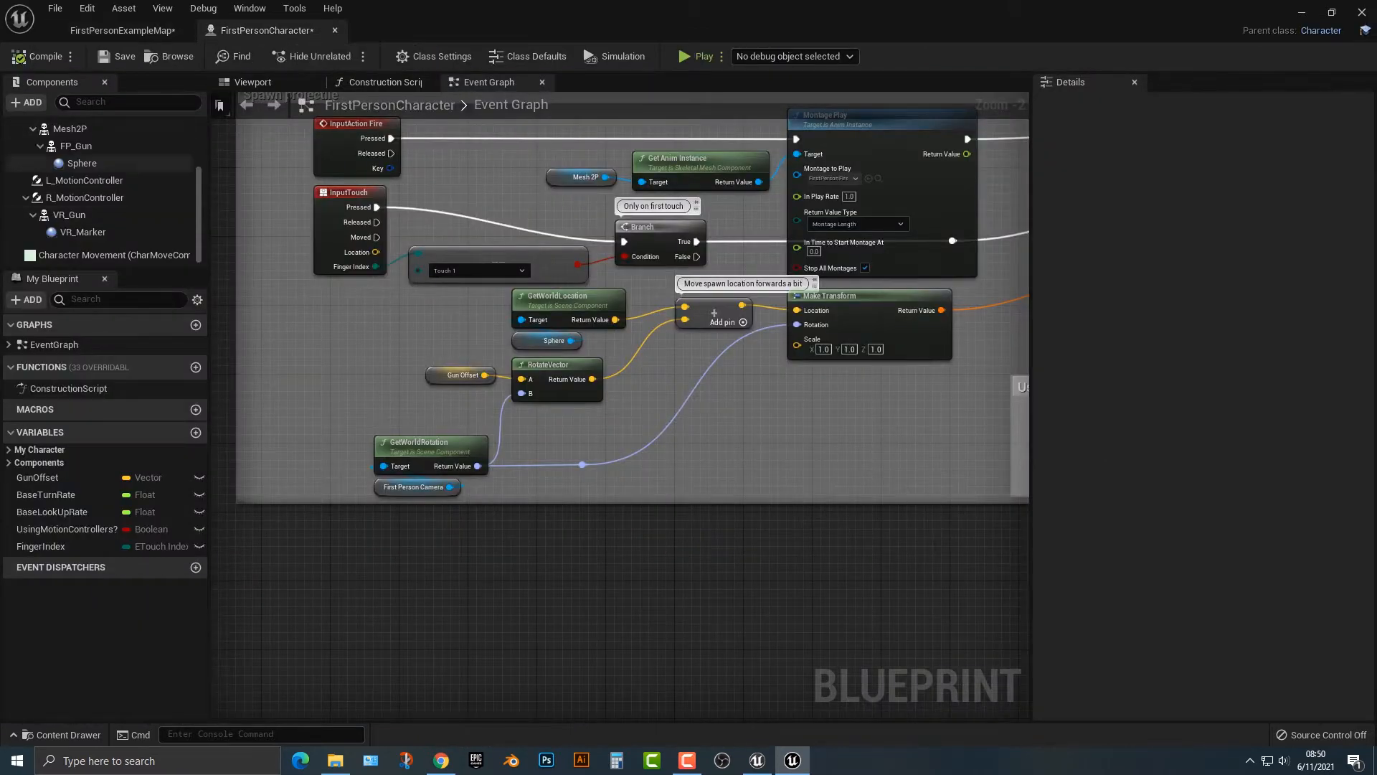
{"action": "left_click", "coordinate": [114, 255]}
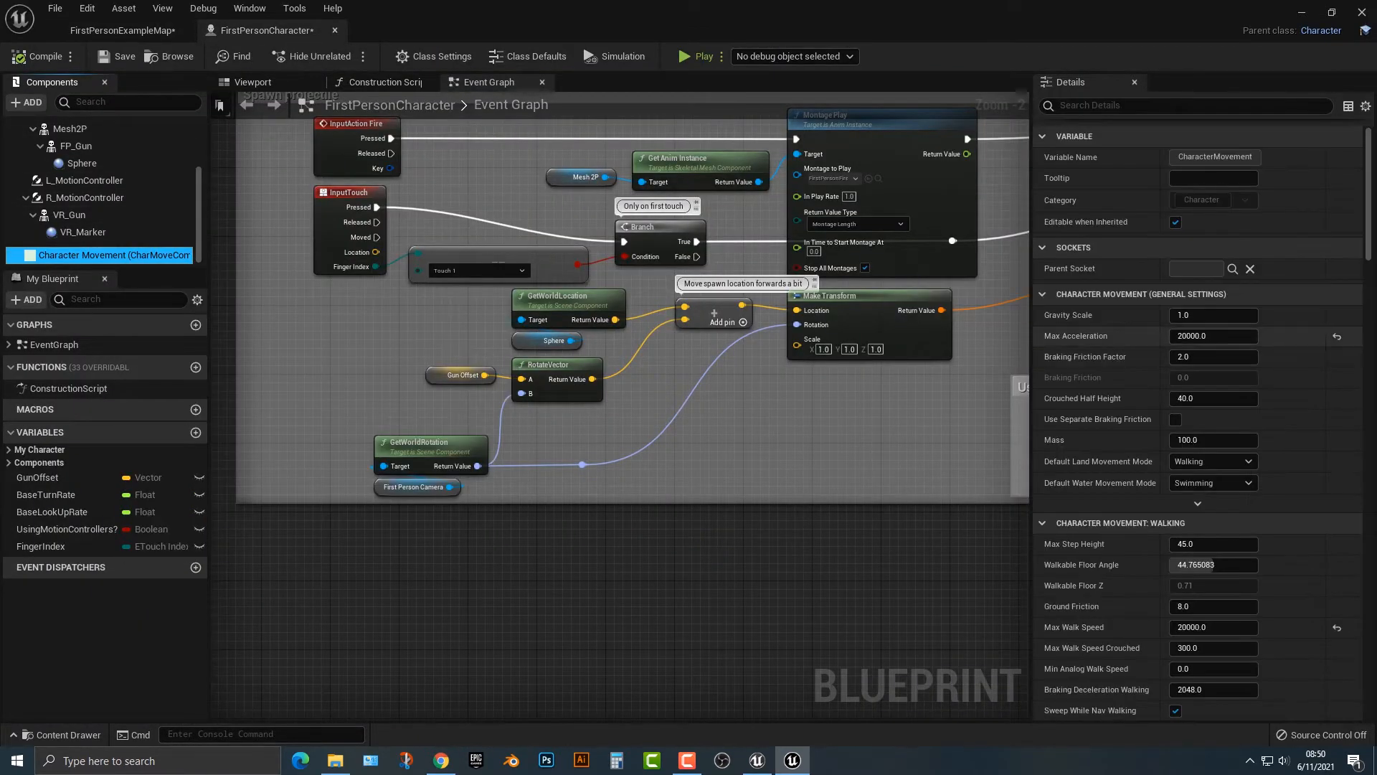
{"action": "left_click", "coordinate": [102, 254]}
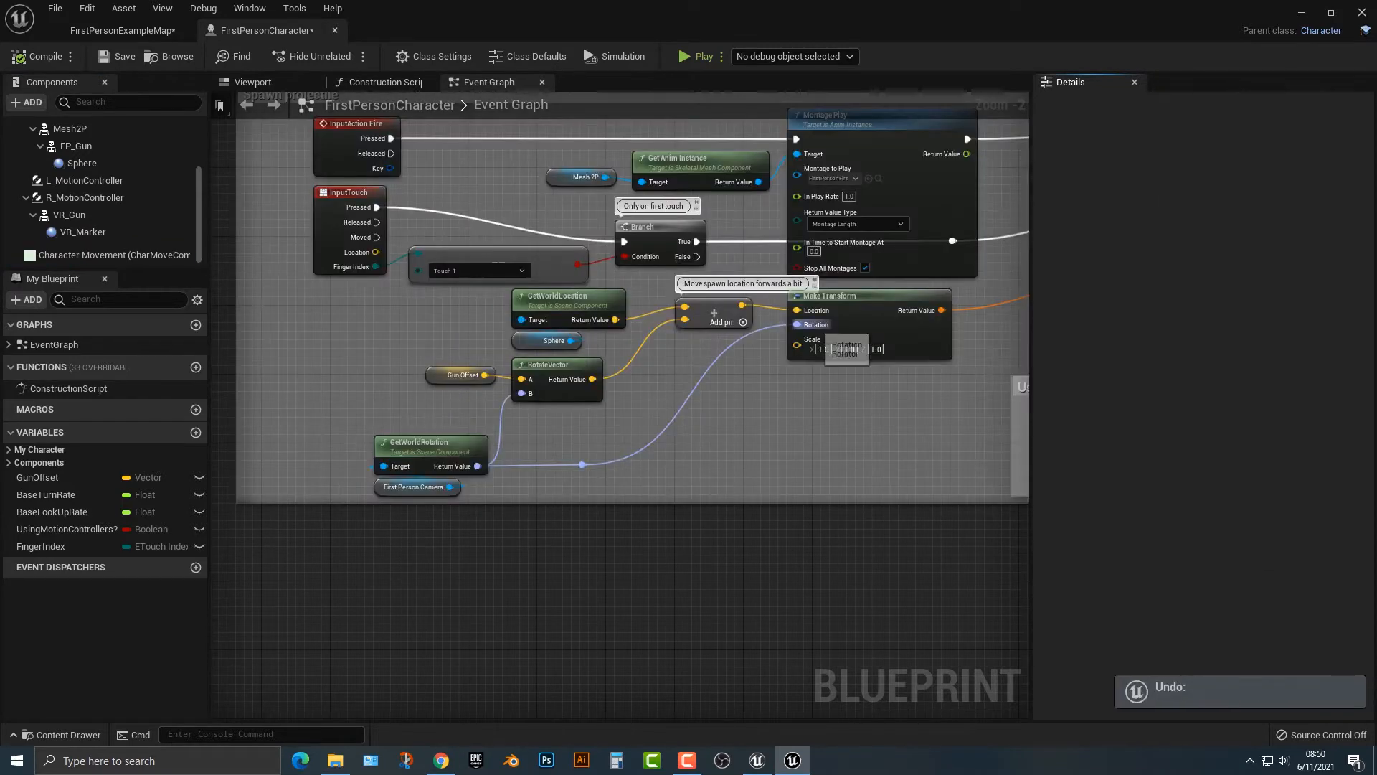
{"action": "left_click", "coordinate": [114, 255]}
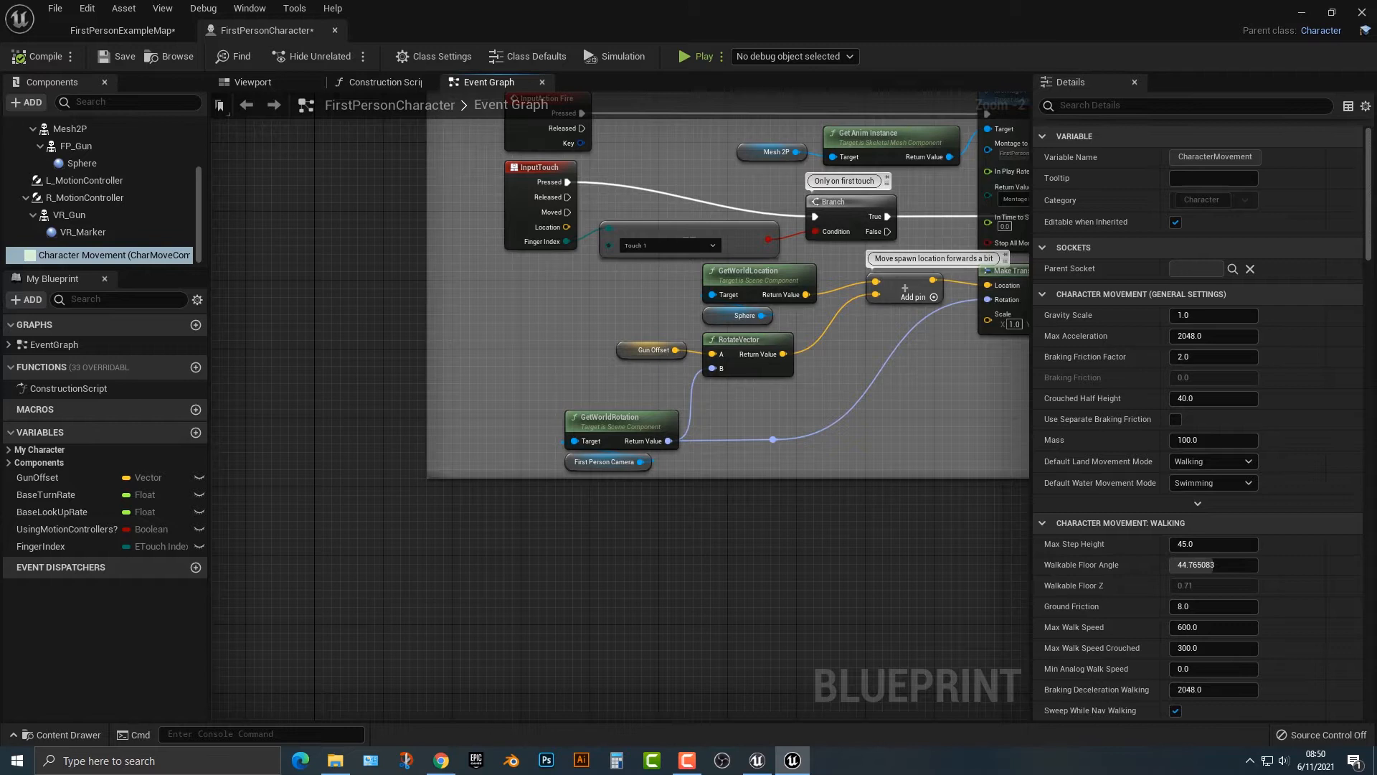
- Add a Left Shift keyboard event node to the event graph
{"action": "type", "text": "shift"}
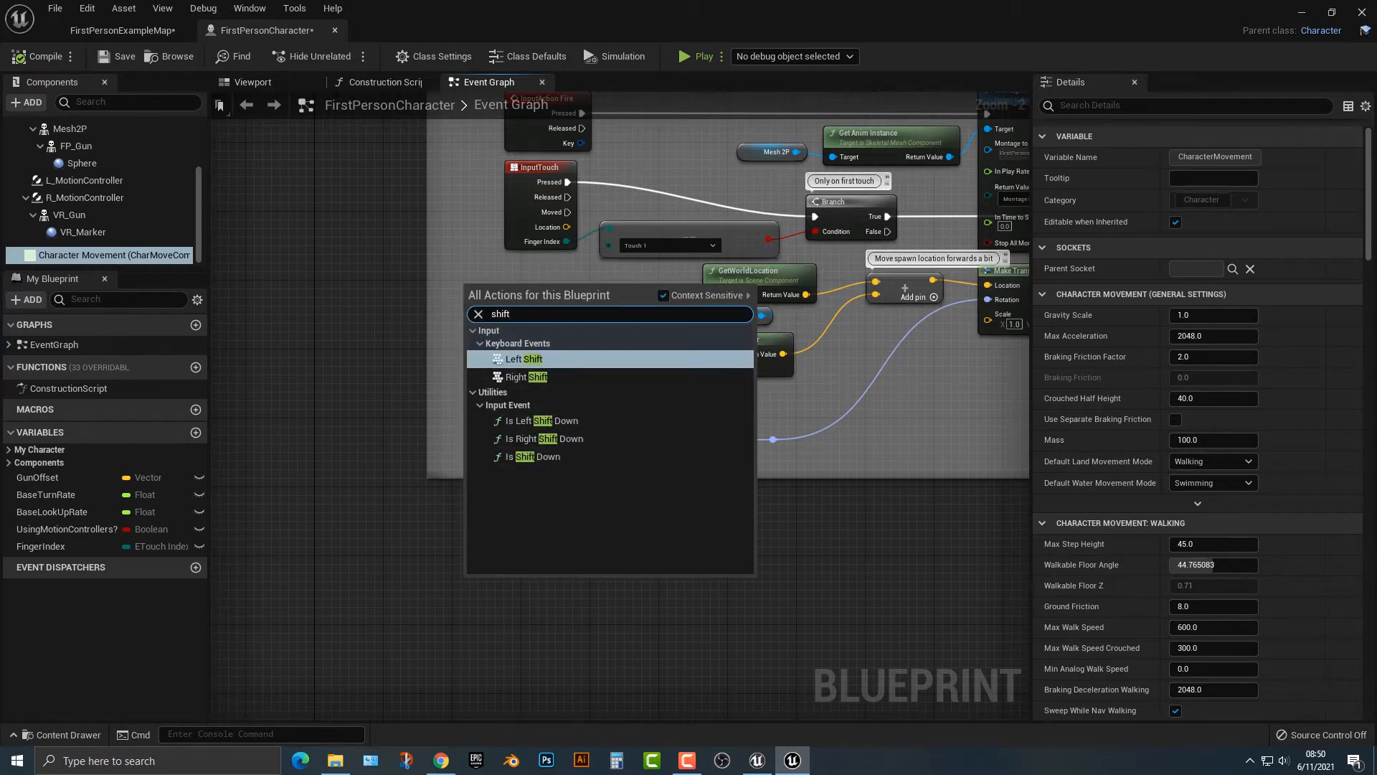
{"action": "mouse_move", "coordinate": [524, 358]}
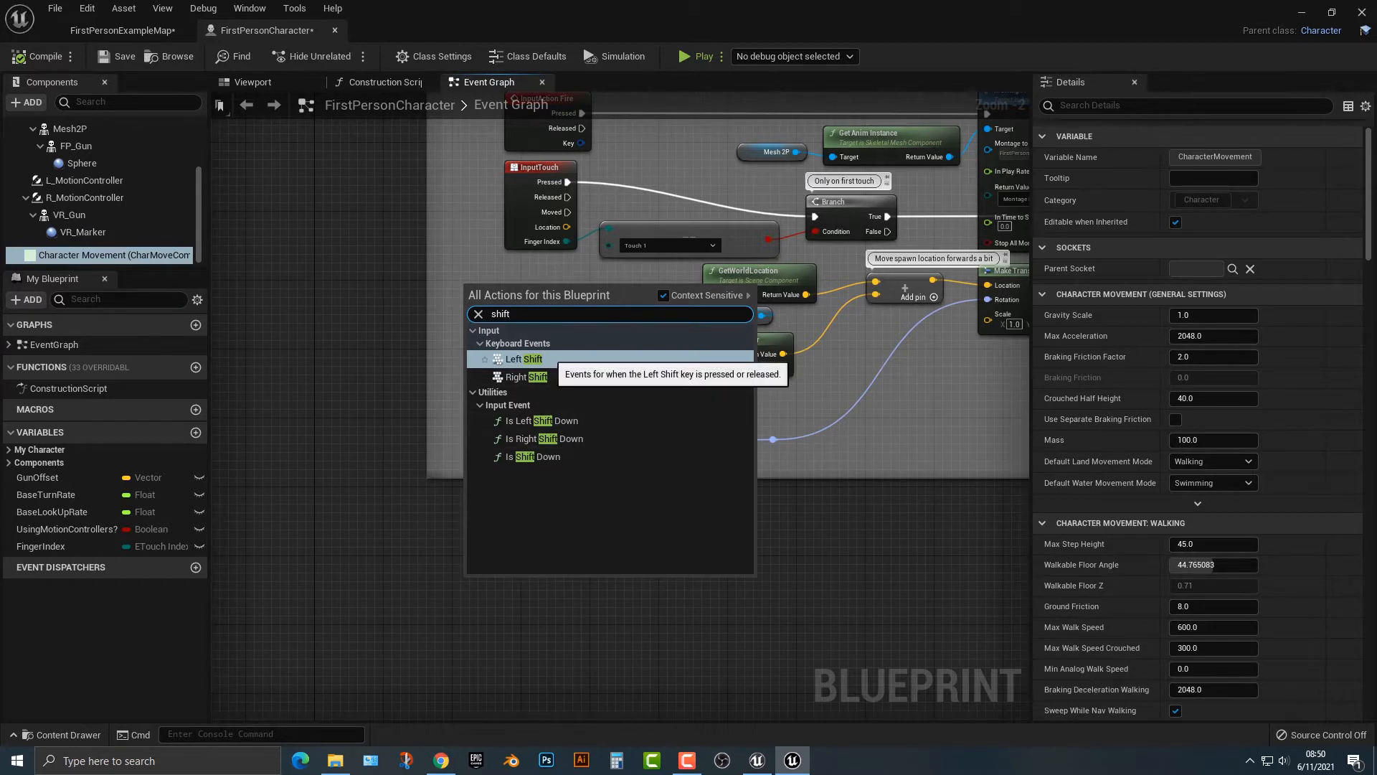
{"action": "left_click", "coordinate": [524, 359]}
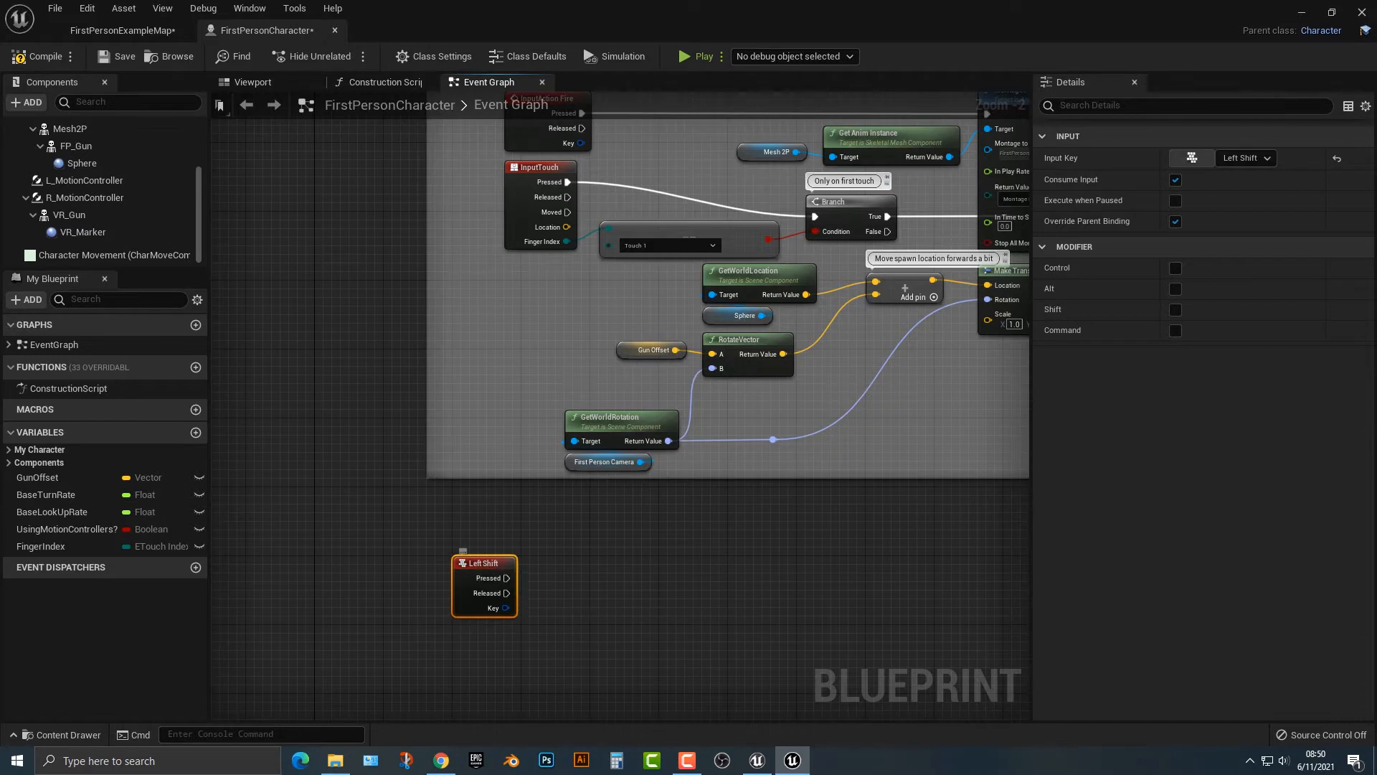
{"action": "mouse_move", "coordinate": [484, 584]}
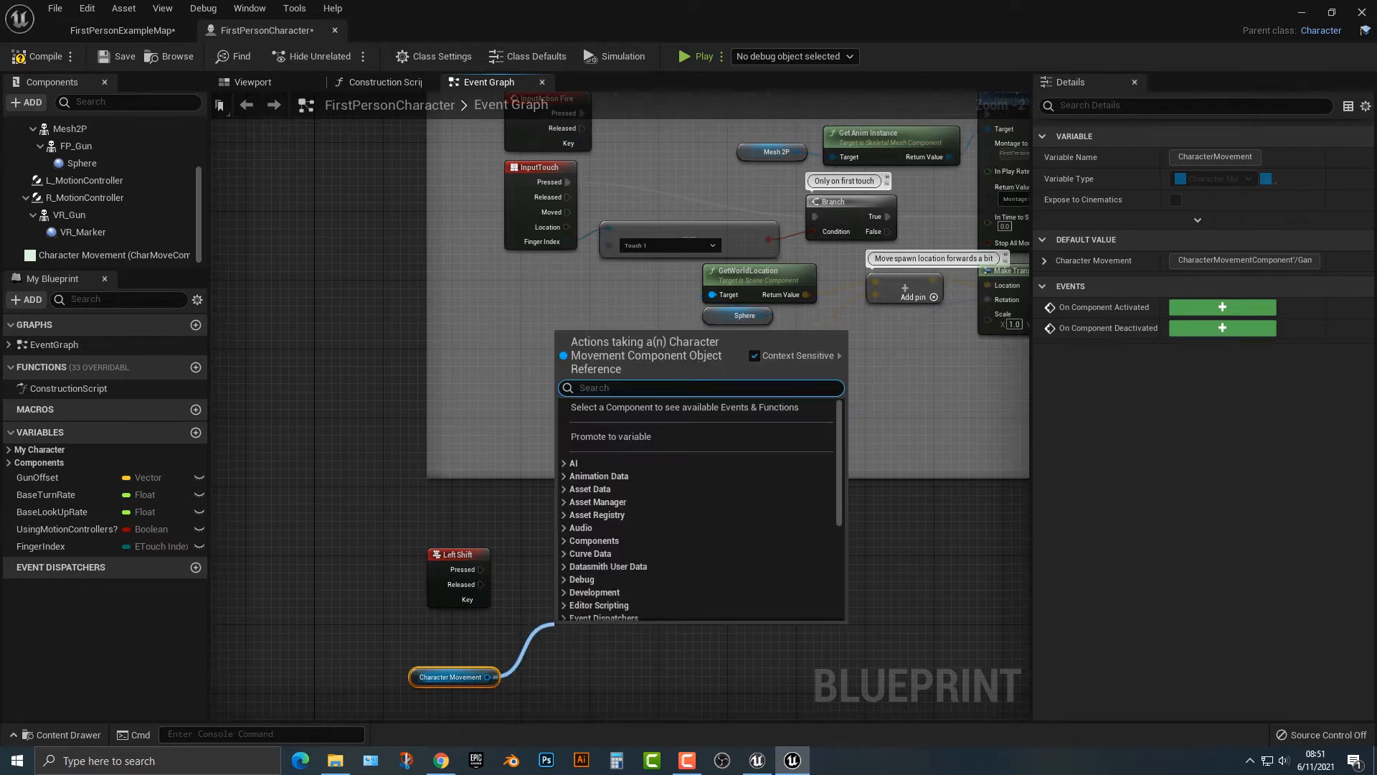
- Add Set Max Acceleration and Set Max Walk Speed nodes beside the Left Shift event
{"action": "type", "text": "set max"}
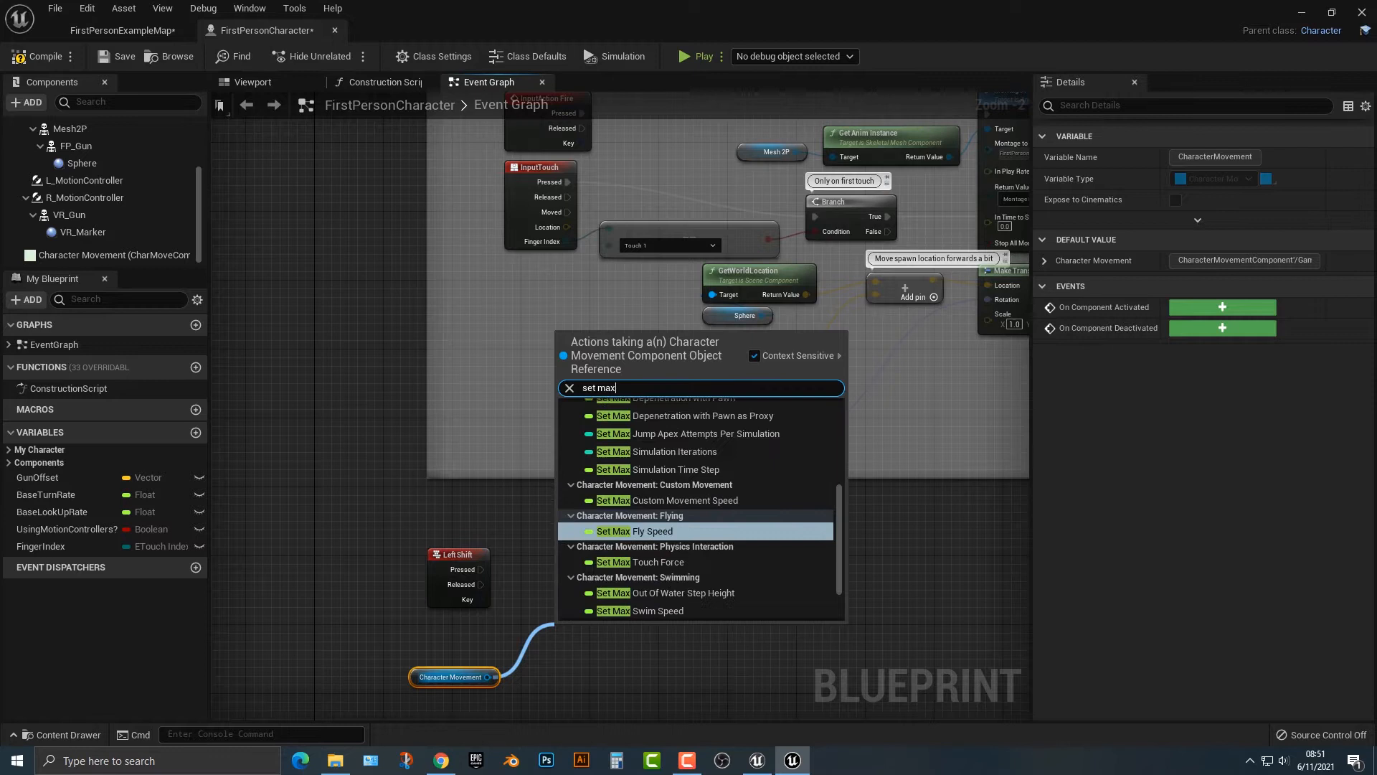
{"action": "type", "text": "speed"}
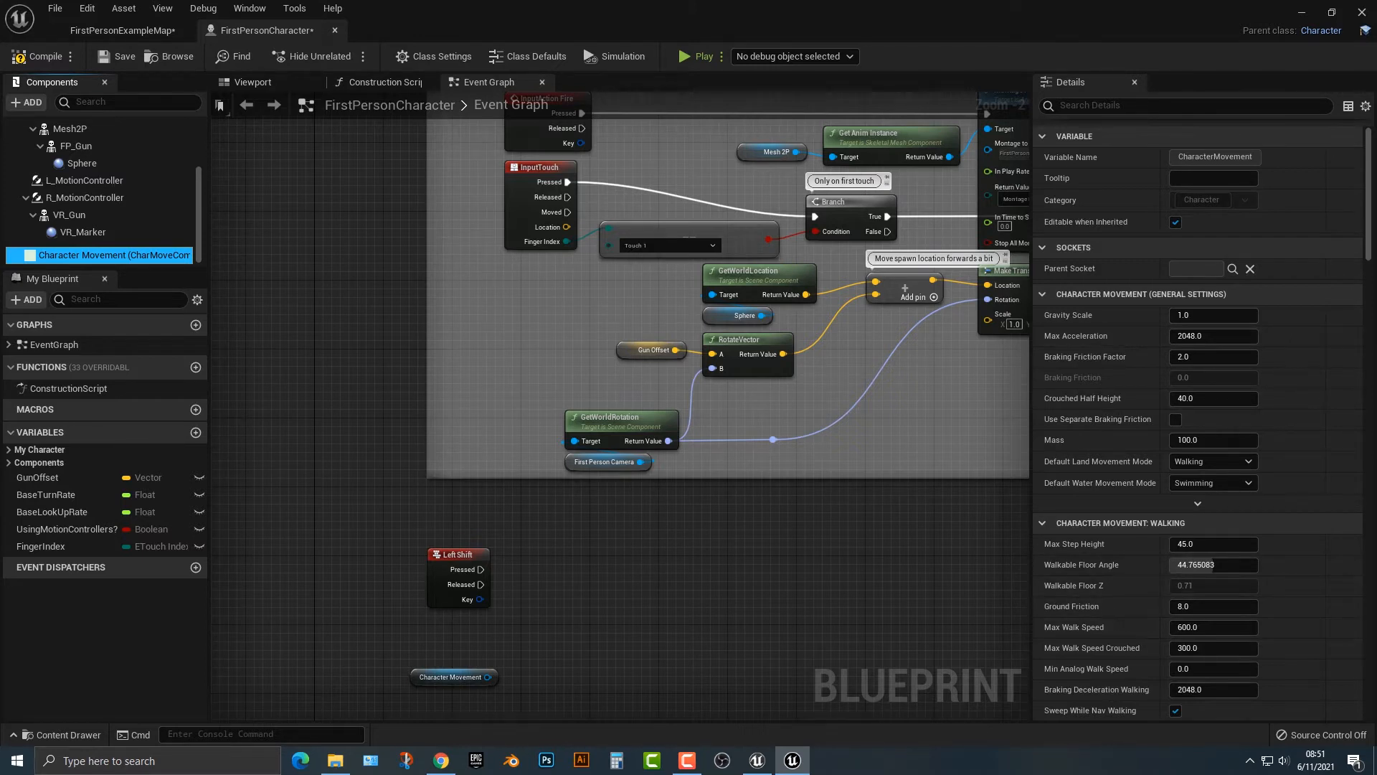
{"action": "type", "text": "walk spee"}
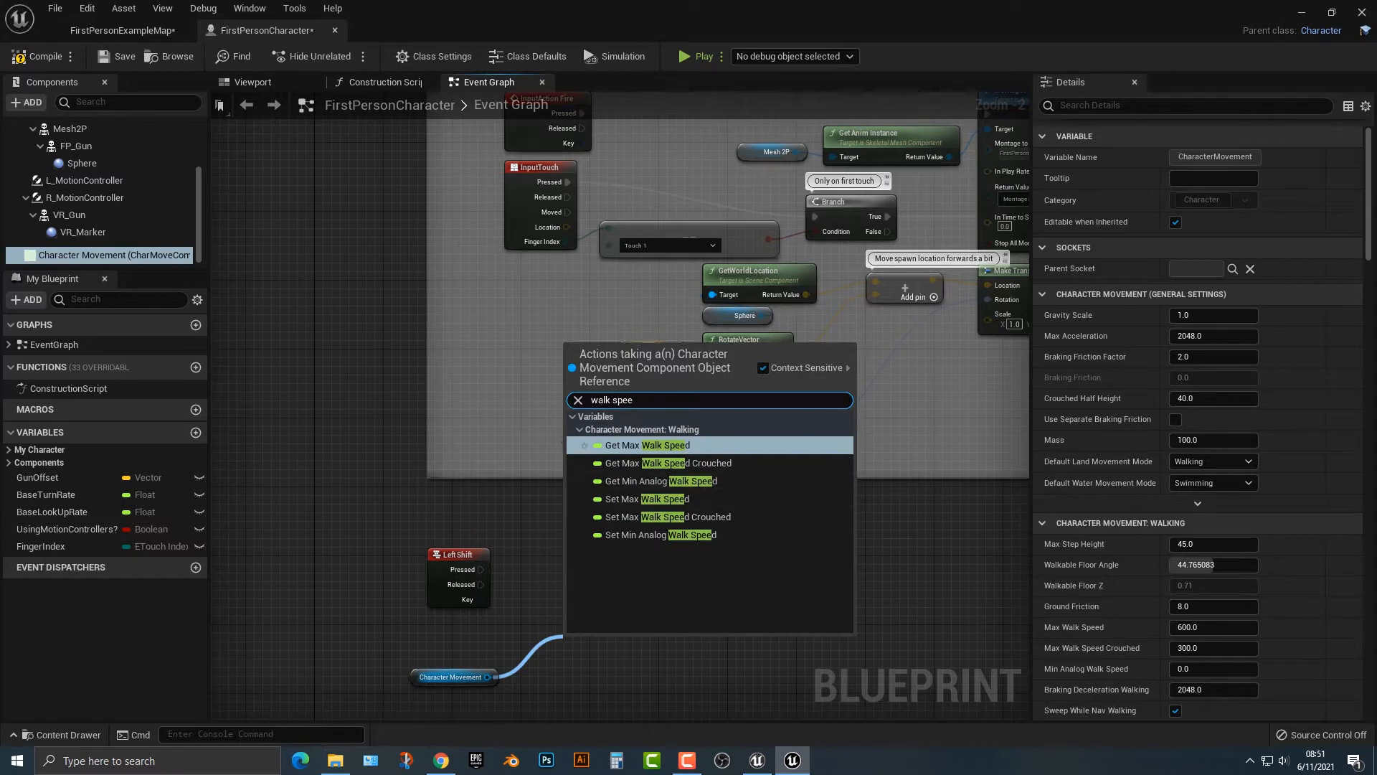
{"action": "mouse_move", "coordinate": [649, 499]}
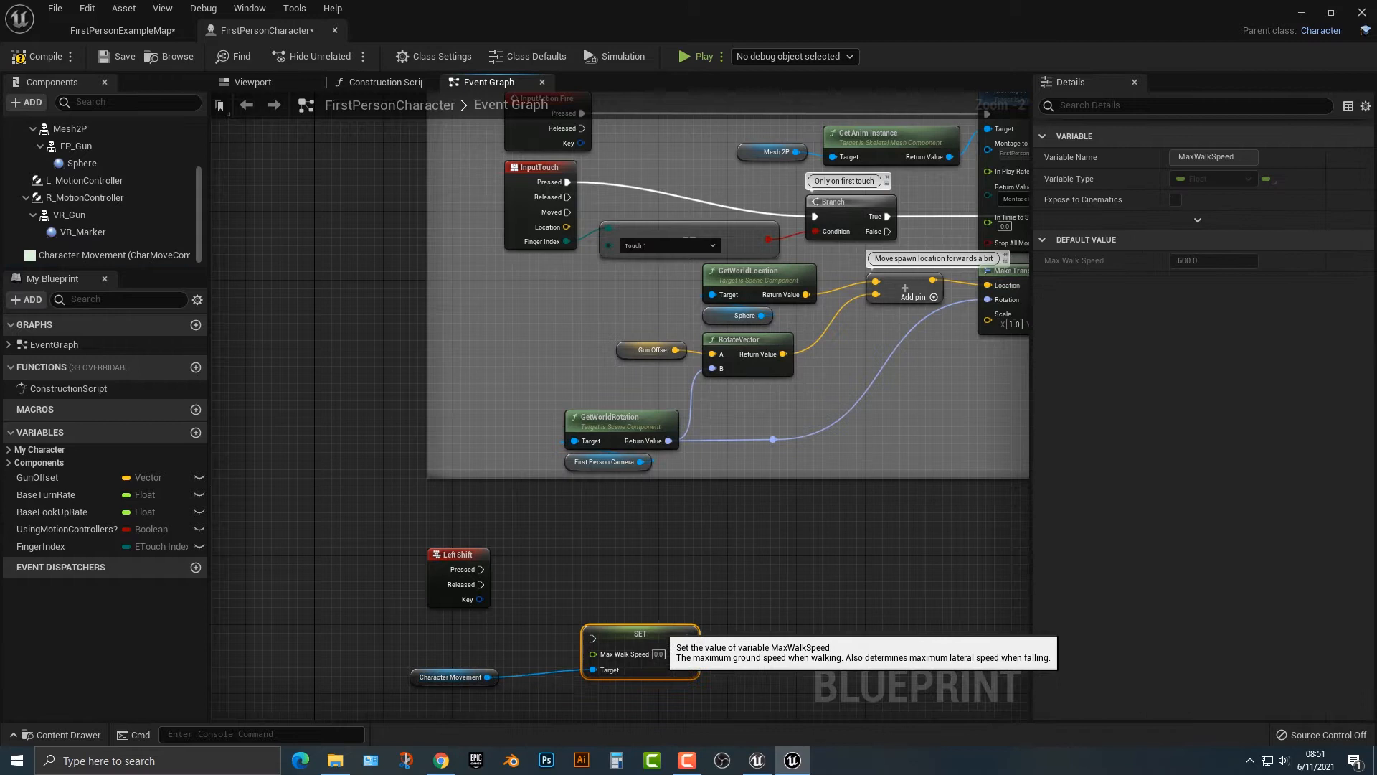
{"action": "left_click_drag", "start_coordinate": [641, 633], "coordinate": [665, 602]}
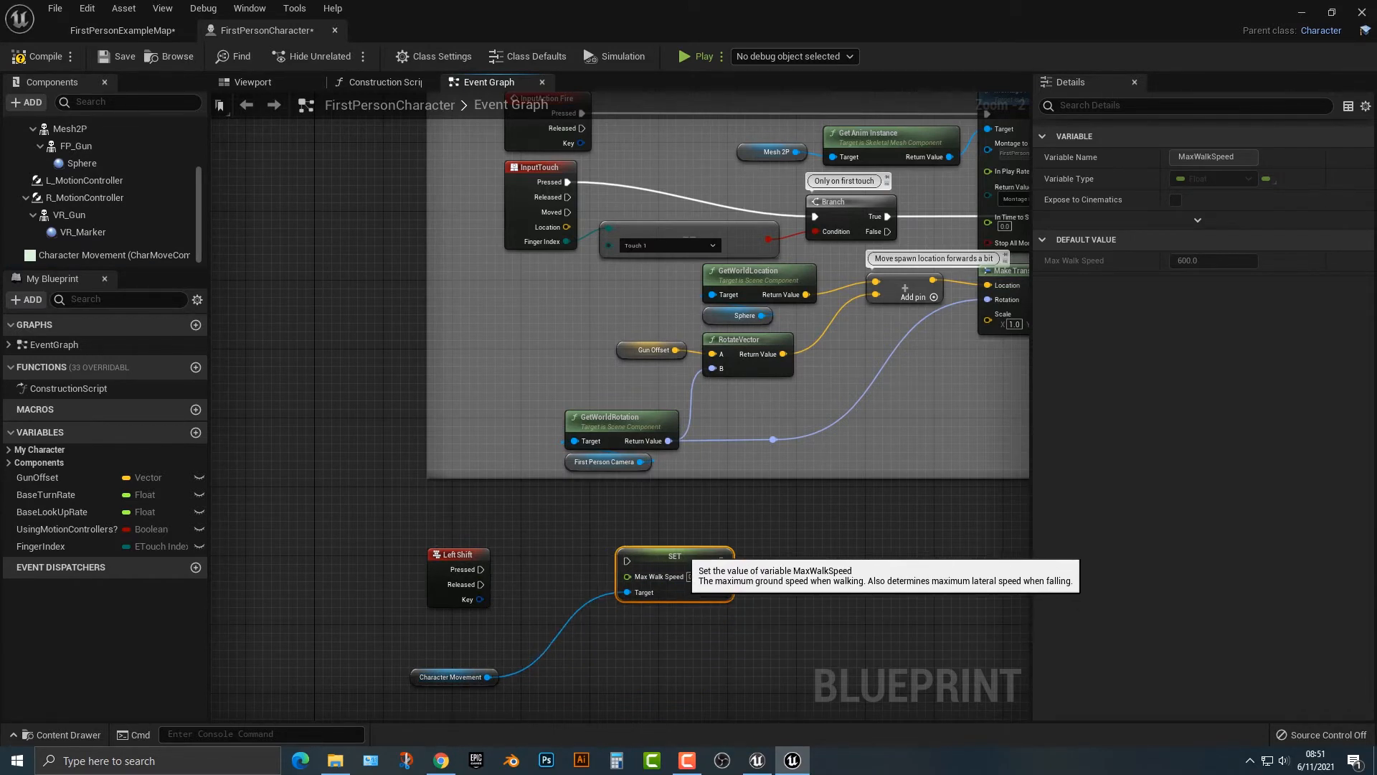
- Chain Left Shift Pressed into both setters with Character Movement as Target
{"action": "left_click", "coordinate": [457, 511]}
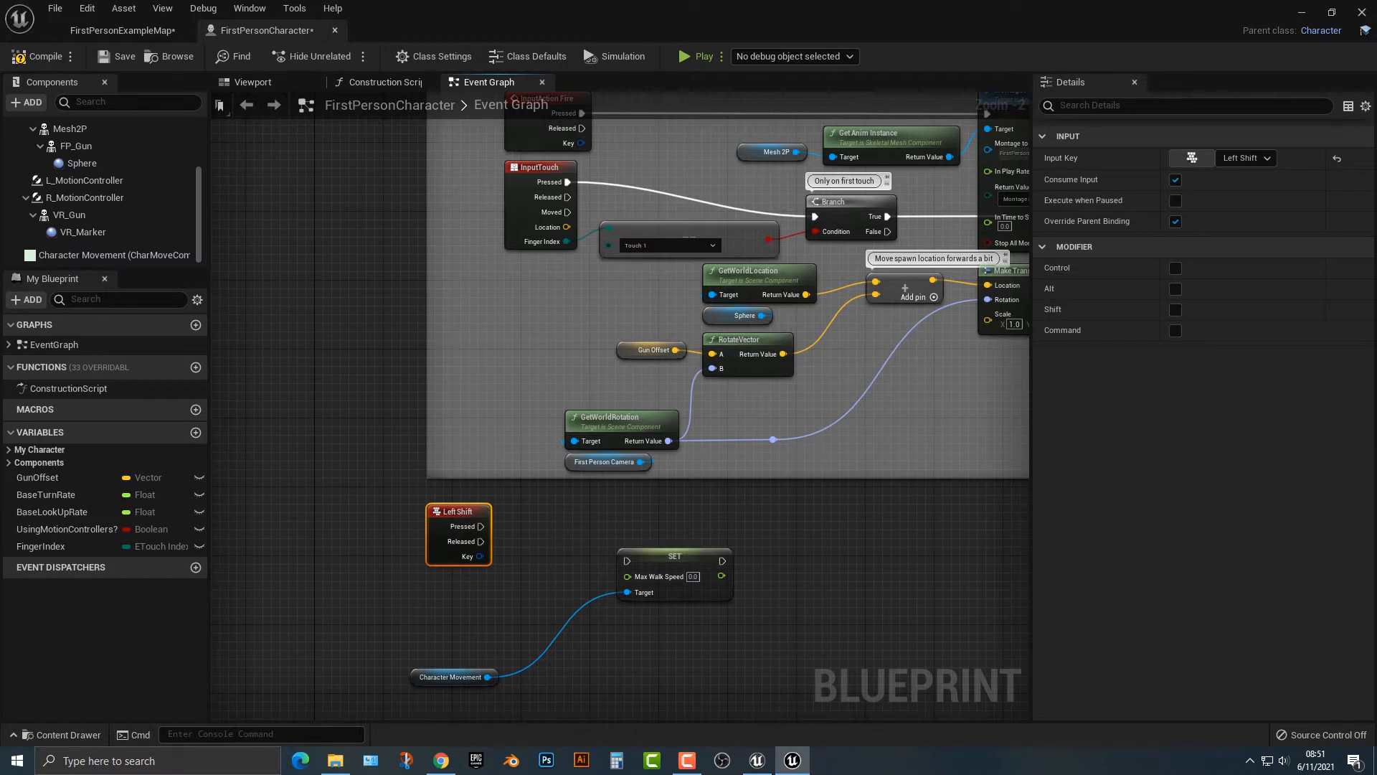
{"action": "mouse_move", "coordinate": [459, 532]}
{"action": "type", "text": "set"}
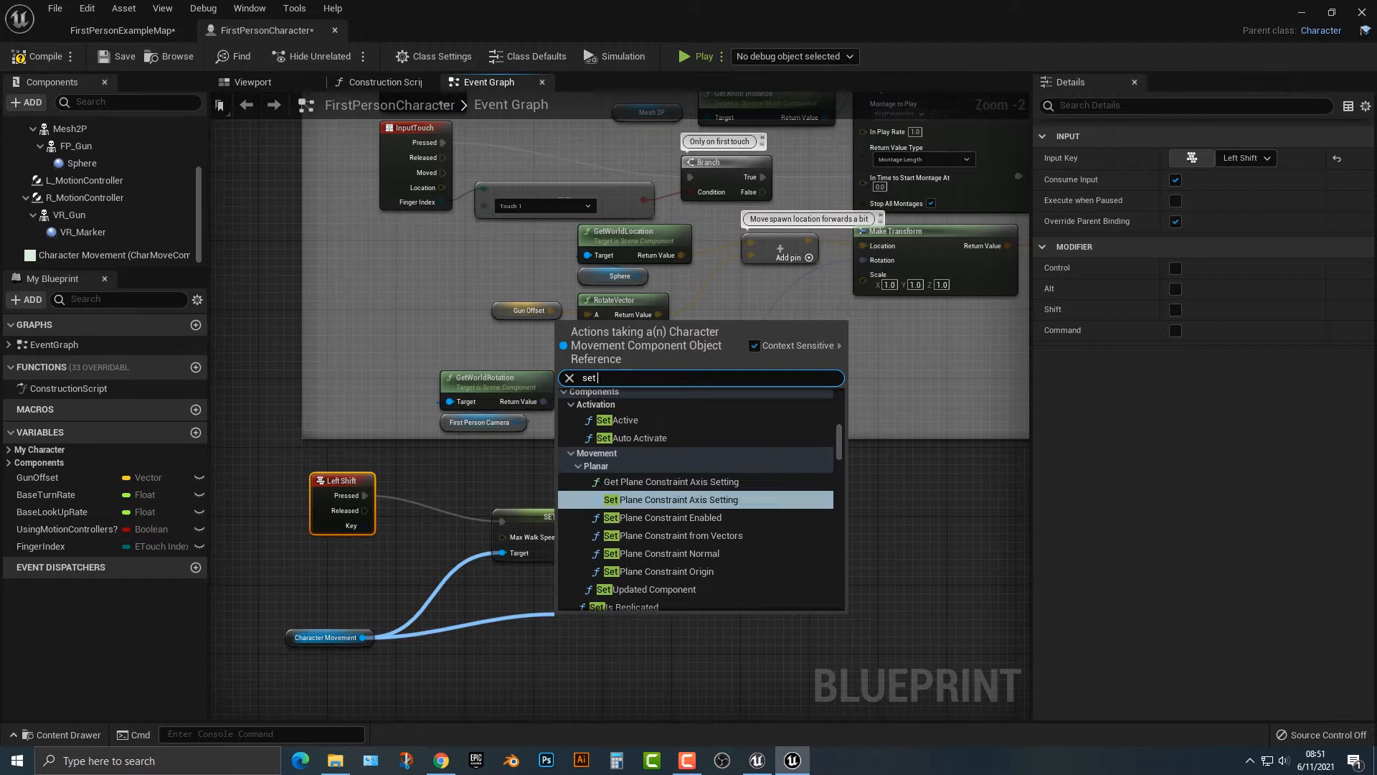
{"action": "type", "text": "ma"}
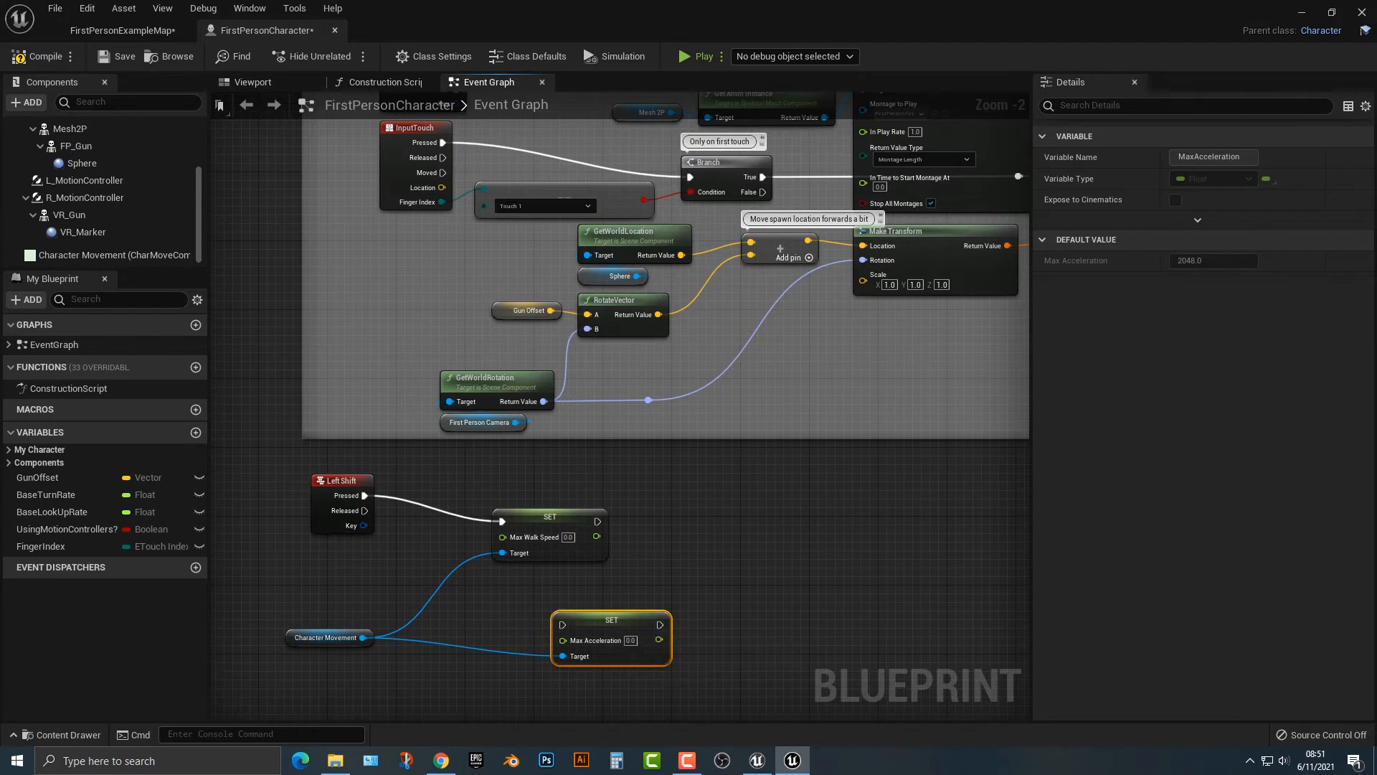
{"action": "left_click_drag", "start_coordinate": [610, 619], "coordinate": [490, 508]}
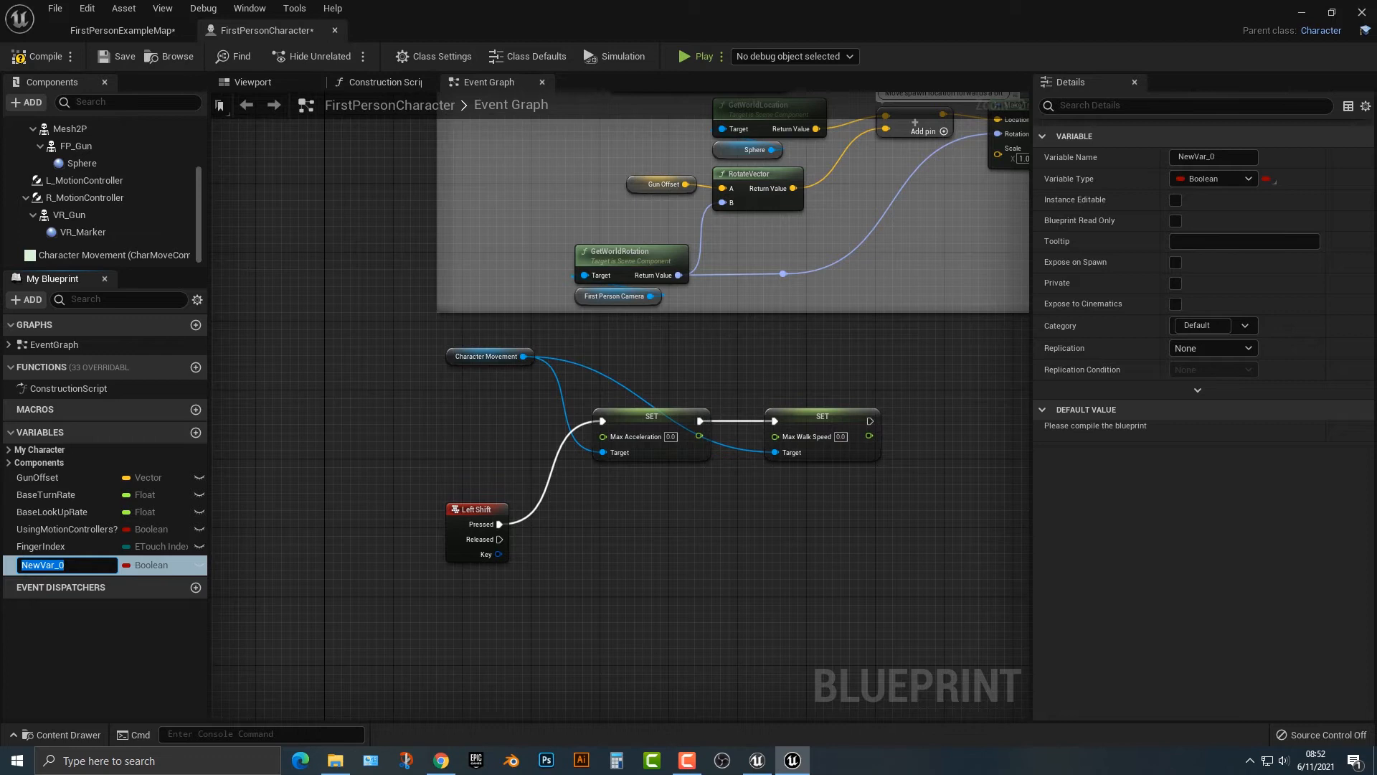
- Name the new variable SprintSpeed and make it a Float
{"action": "type", "text": "MaxA"}
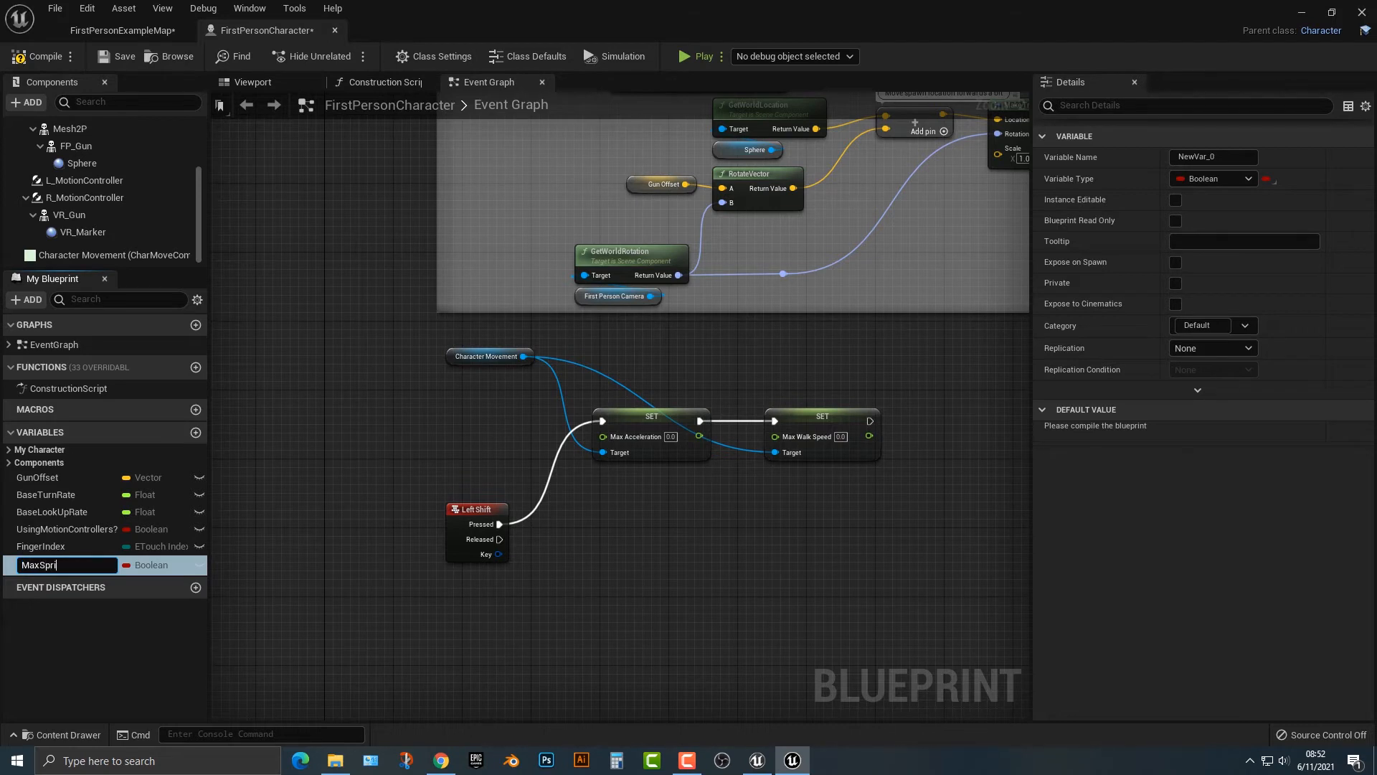
{"action": "key", "text": "BackSpace"}
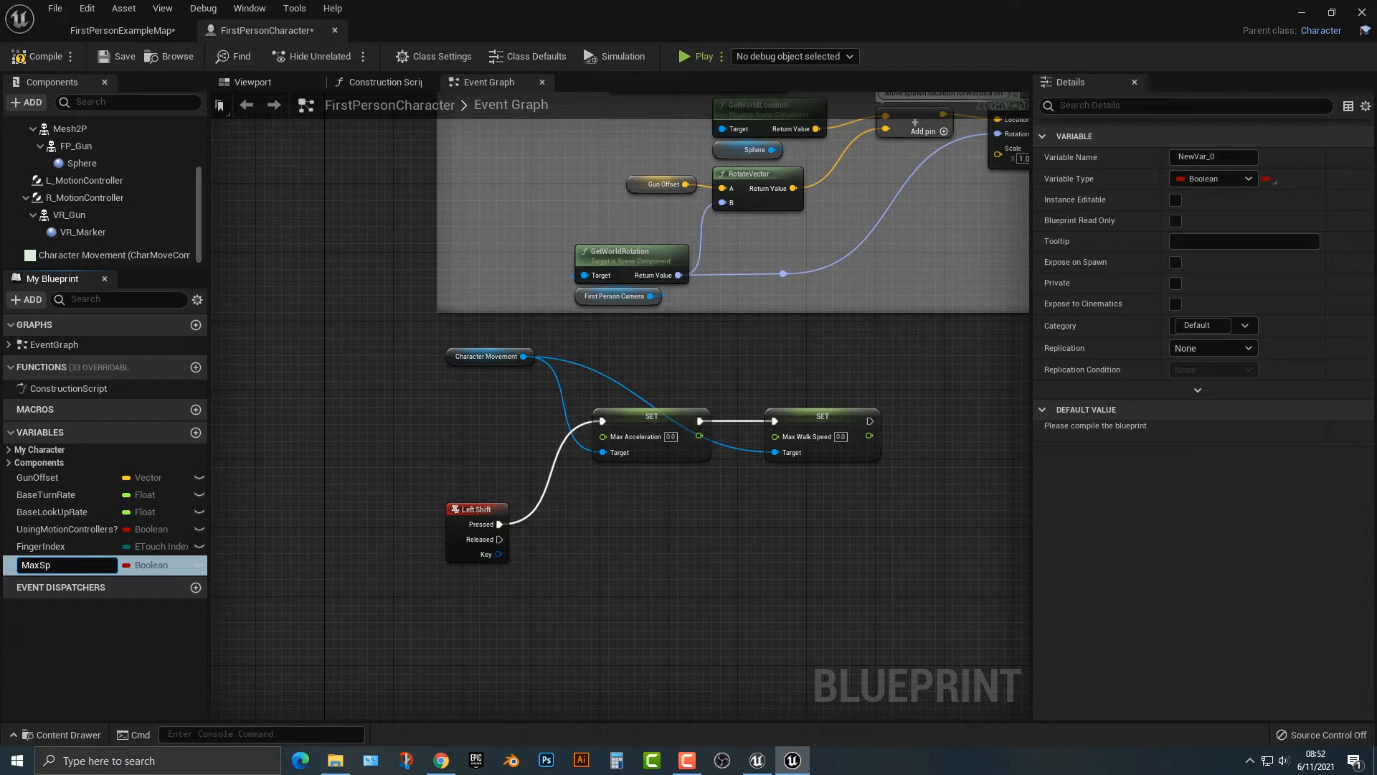
{"action": "type", "text": "SprintSpee"}
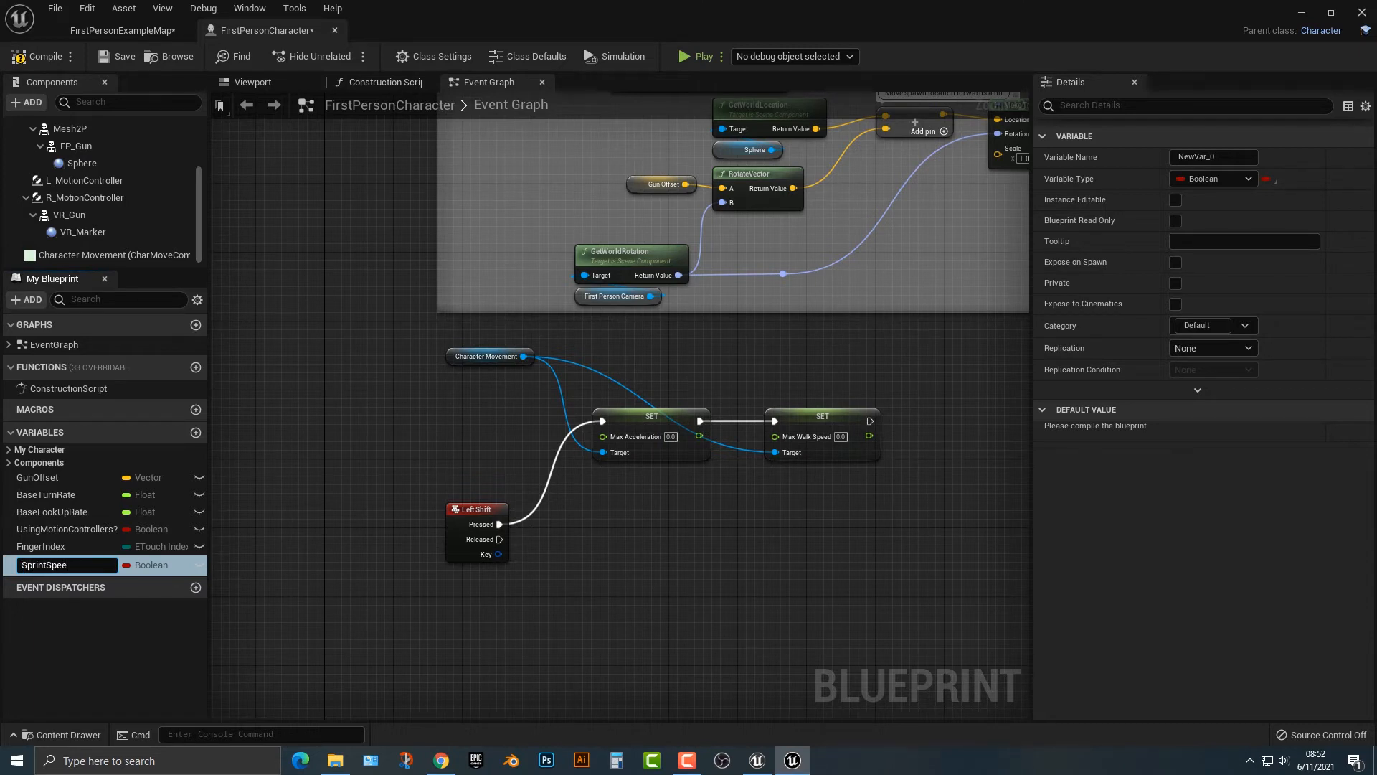
{"action": "left_click", "coordinate": [1247, 178]}
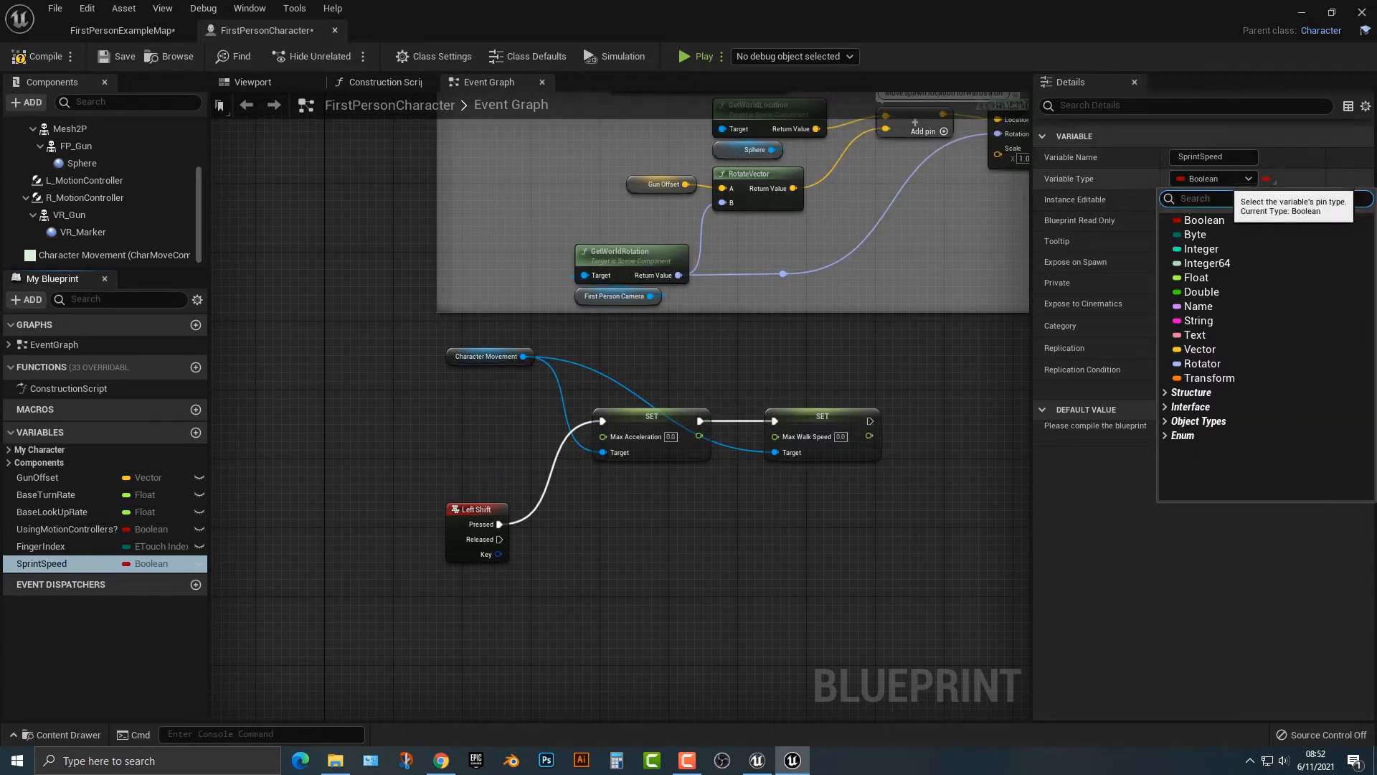
{"action": "left_click", "coordinate": [1197, 277]}
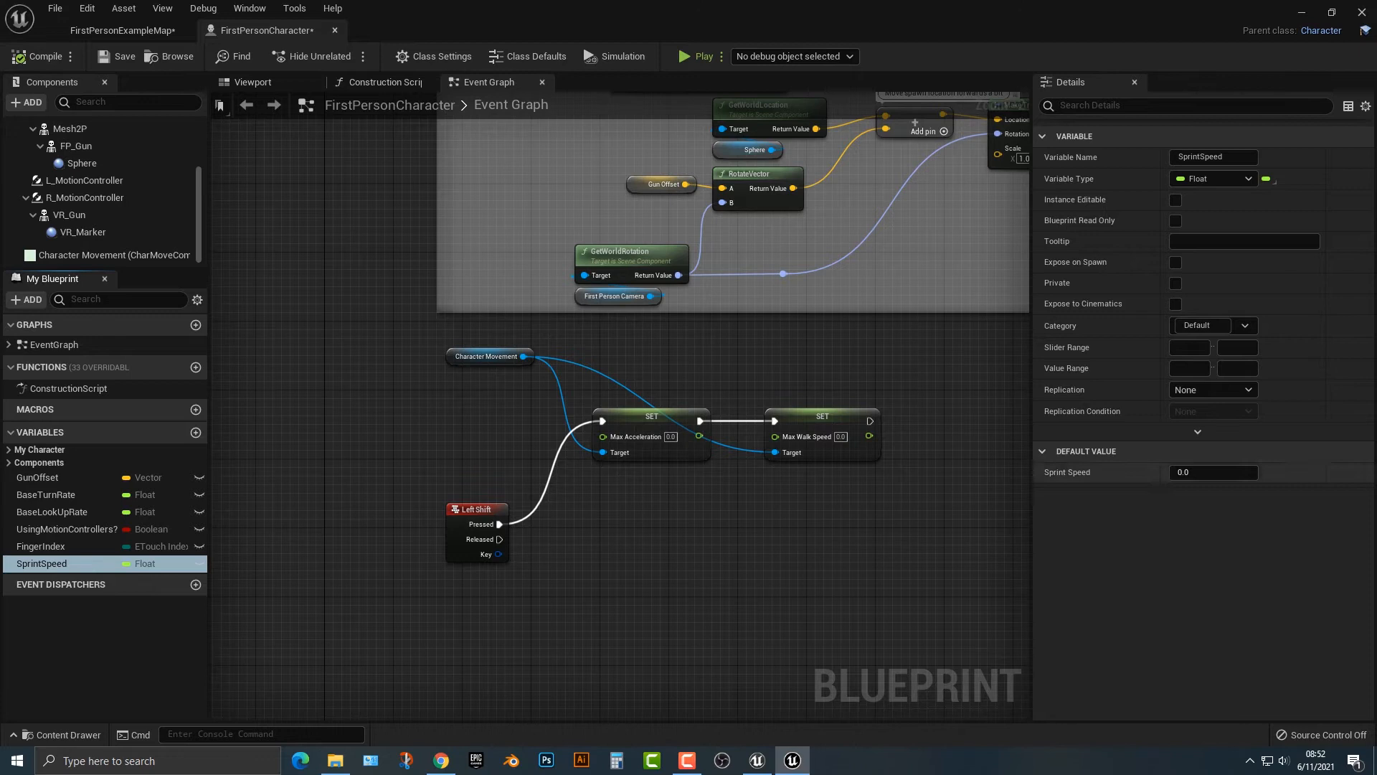
- Give SprintSpeed default 2000 and feed its getter into both sprint setters
{"action": "left_click", "coordinate": [1213, 472]}
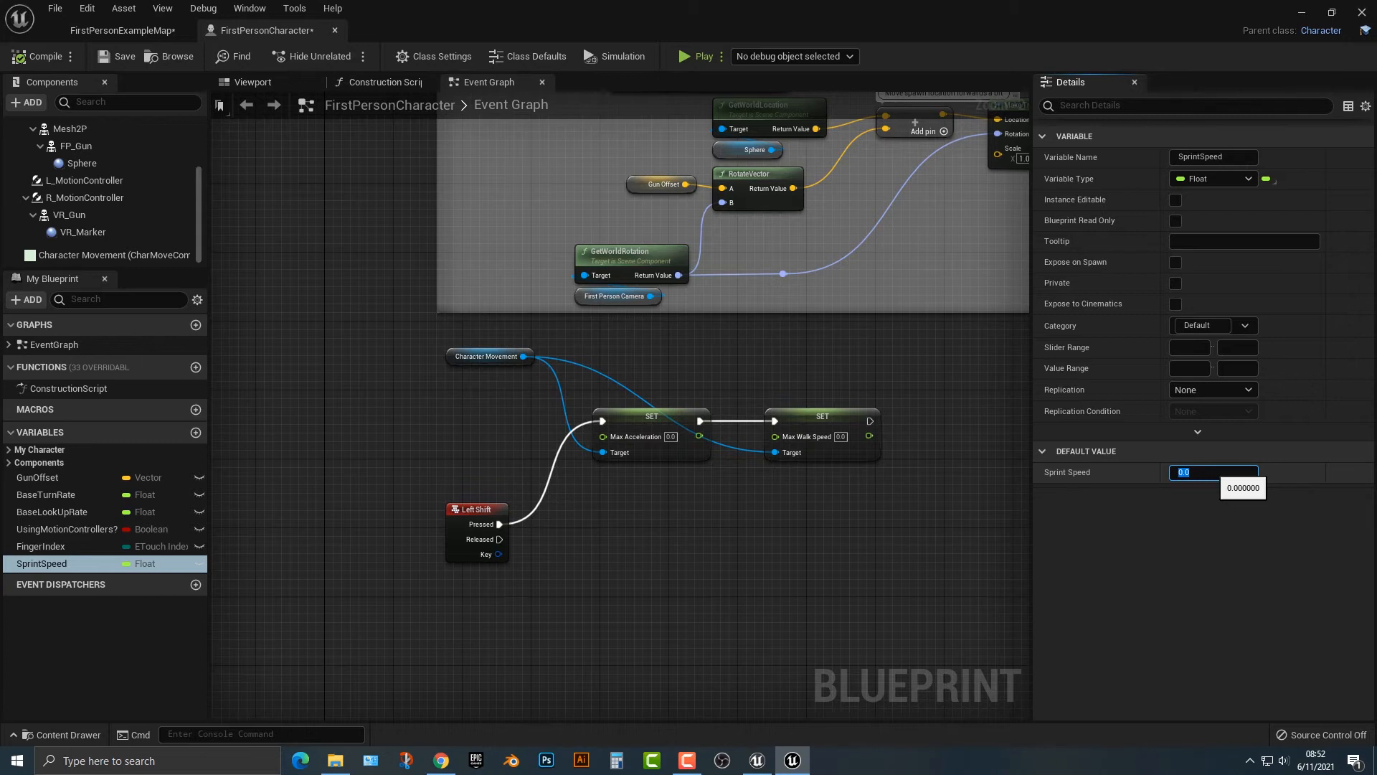
{"action": "type", "text": "2000"}
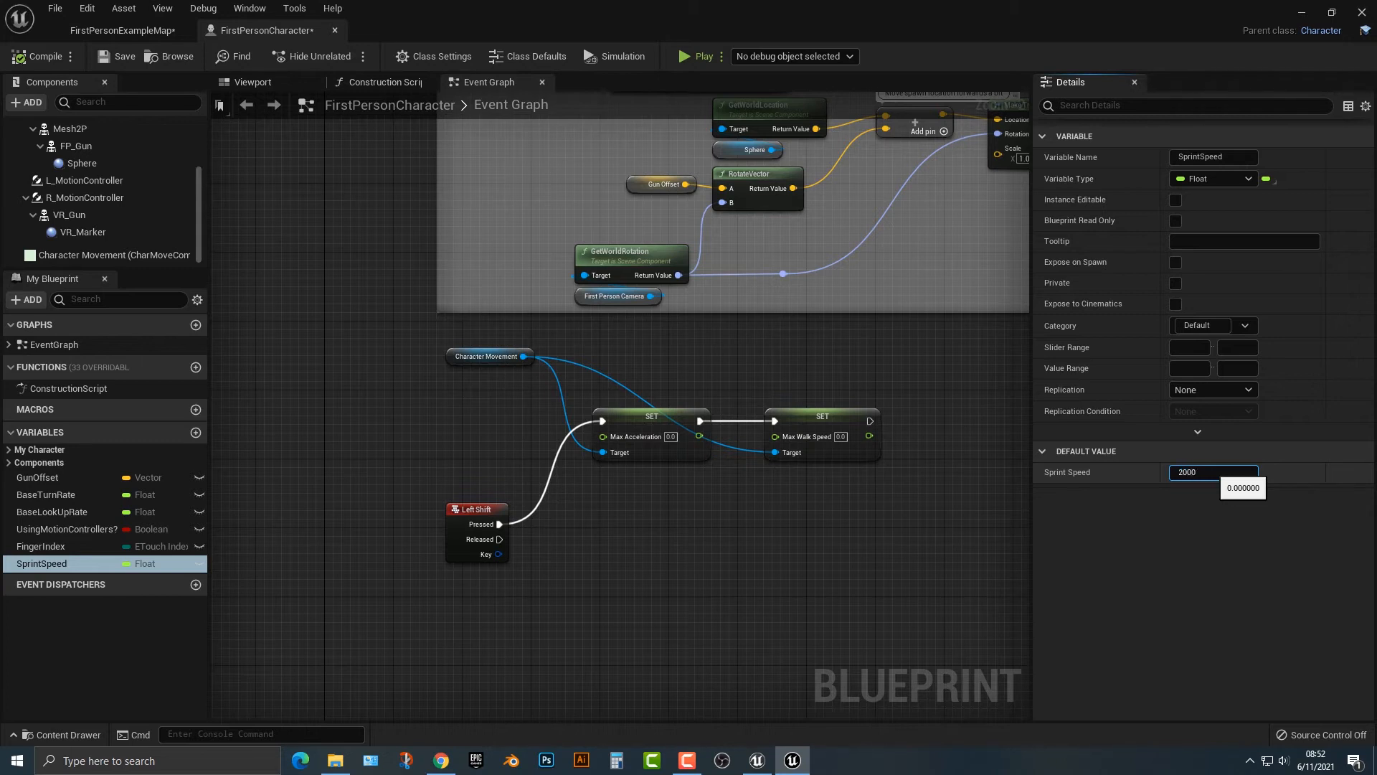
{"action": "left_click_drag", "start_coordinate": [42, 563], "coordinate": [669, 490]}
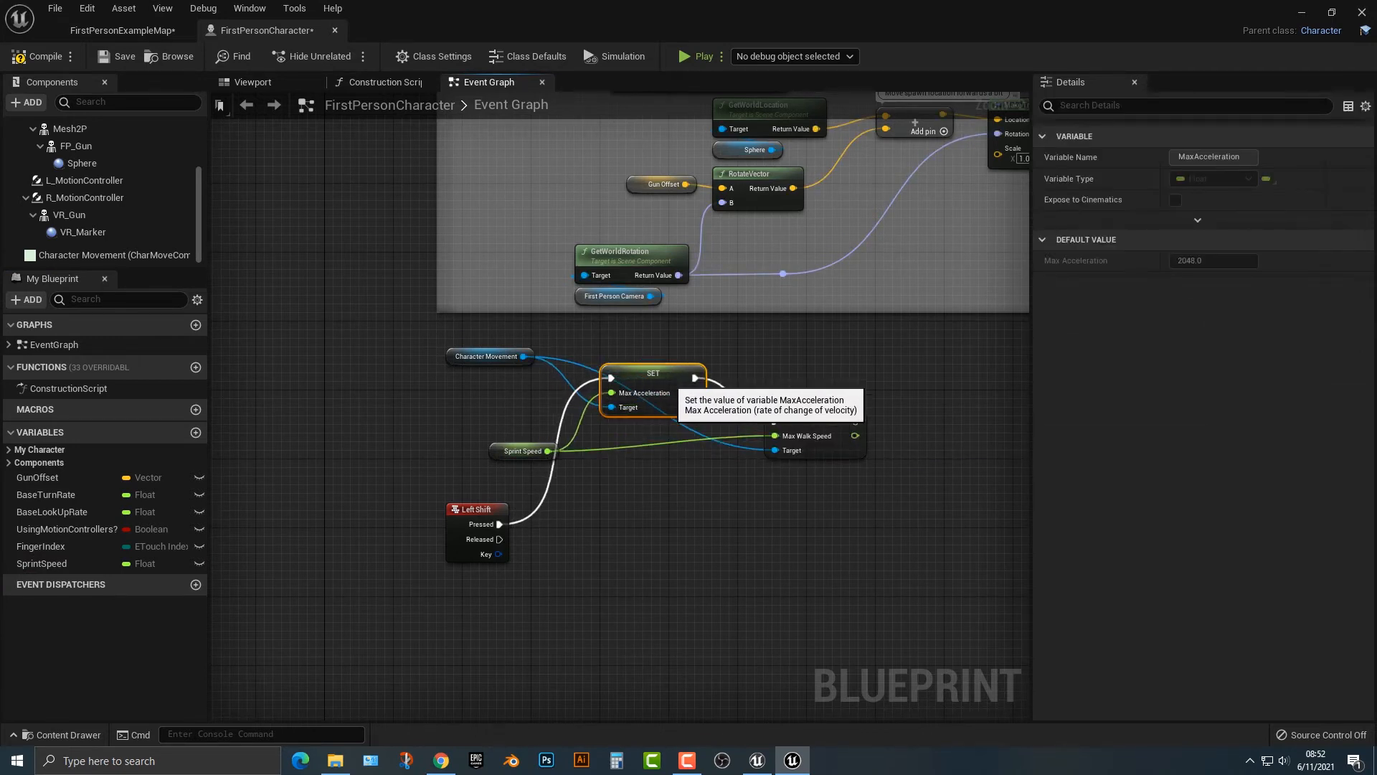
- Duplicate both set nodes and wire Left Shift Released into the copies on Character Movement
{"action": "left_click", "coordinate": [469, 500]}
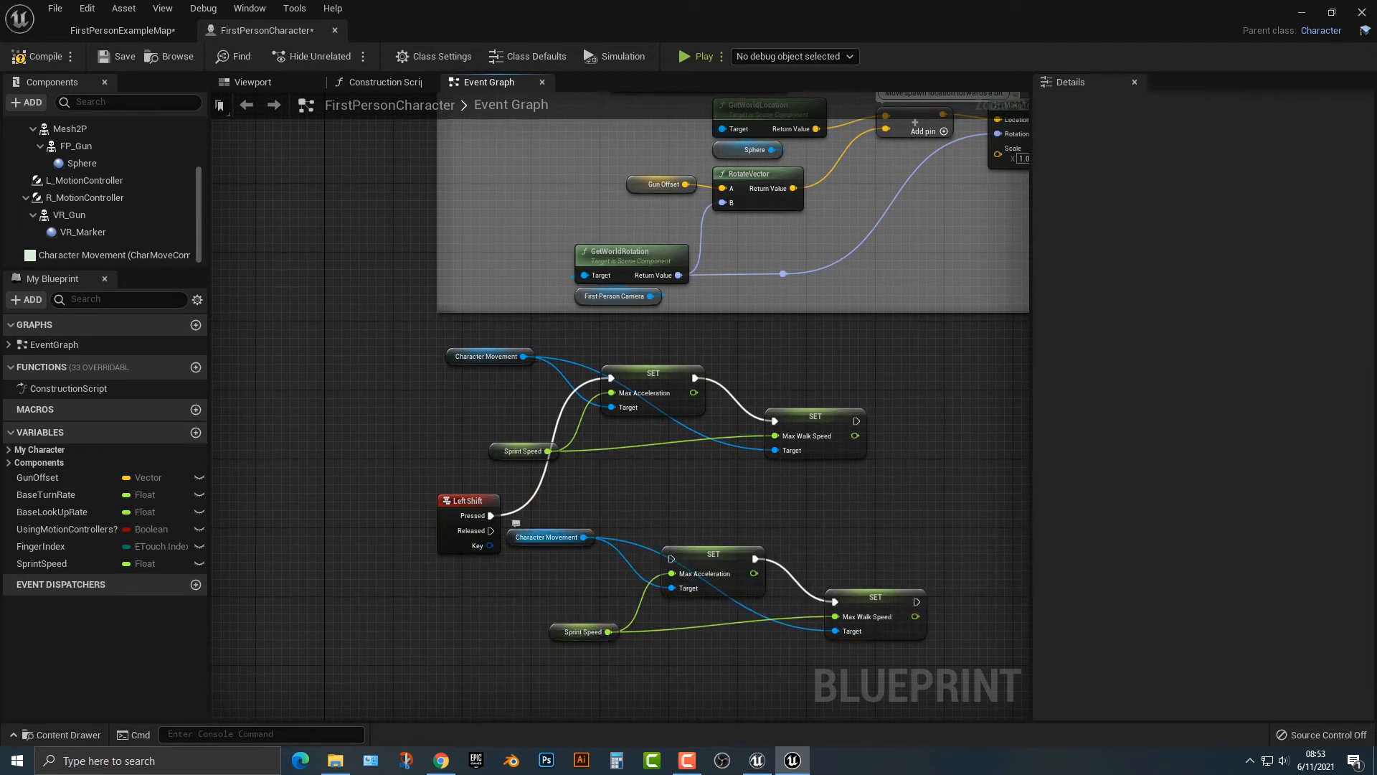
{"action": "left_click", "coordinate": [507, 592]}
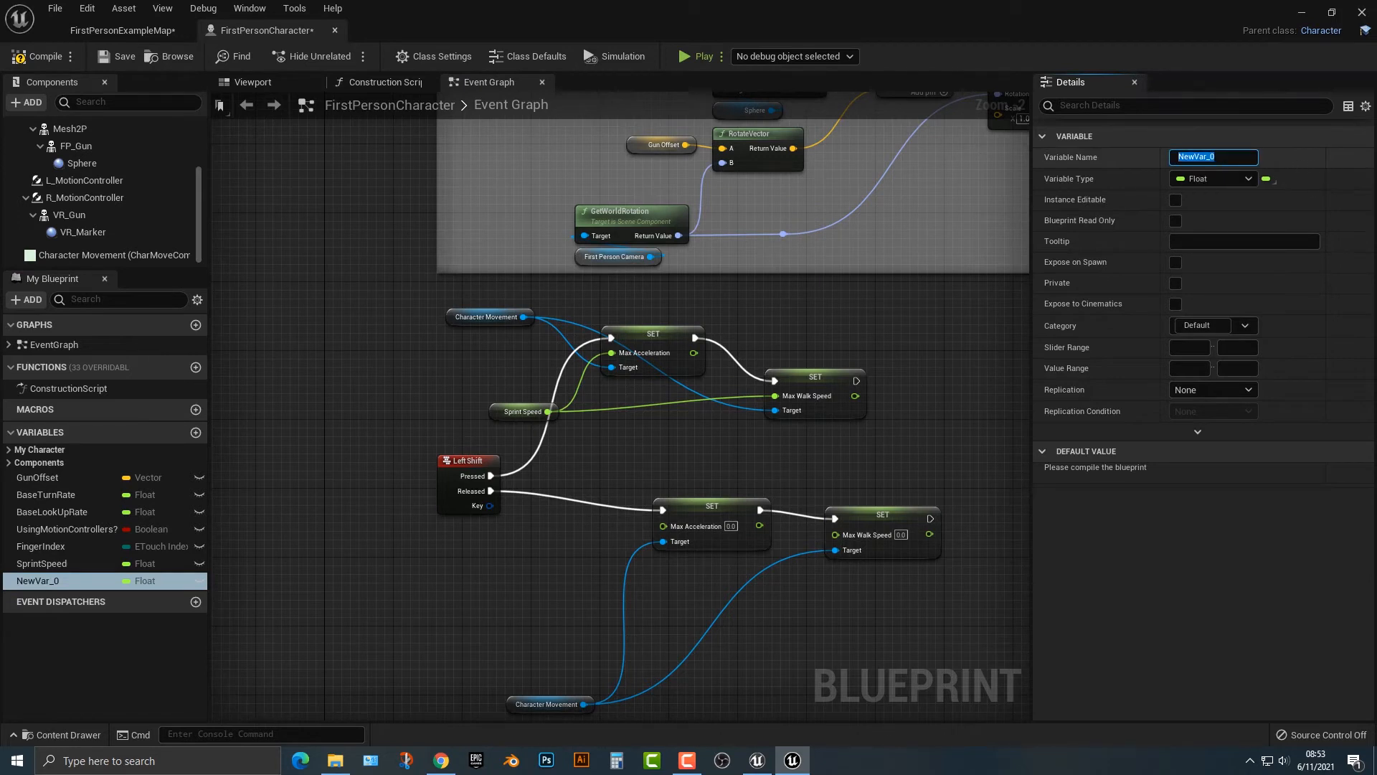
- Add an OriginalMaxAcceleration float defaulting to 2048 feeding the released acceleration set
{"action": "type", "text": "Original"}
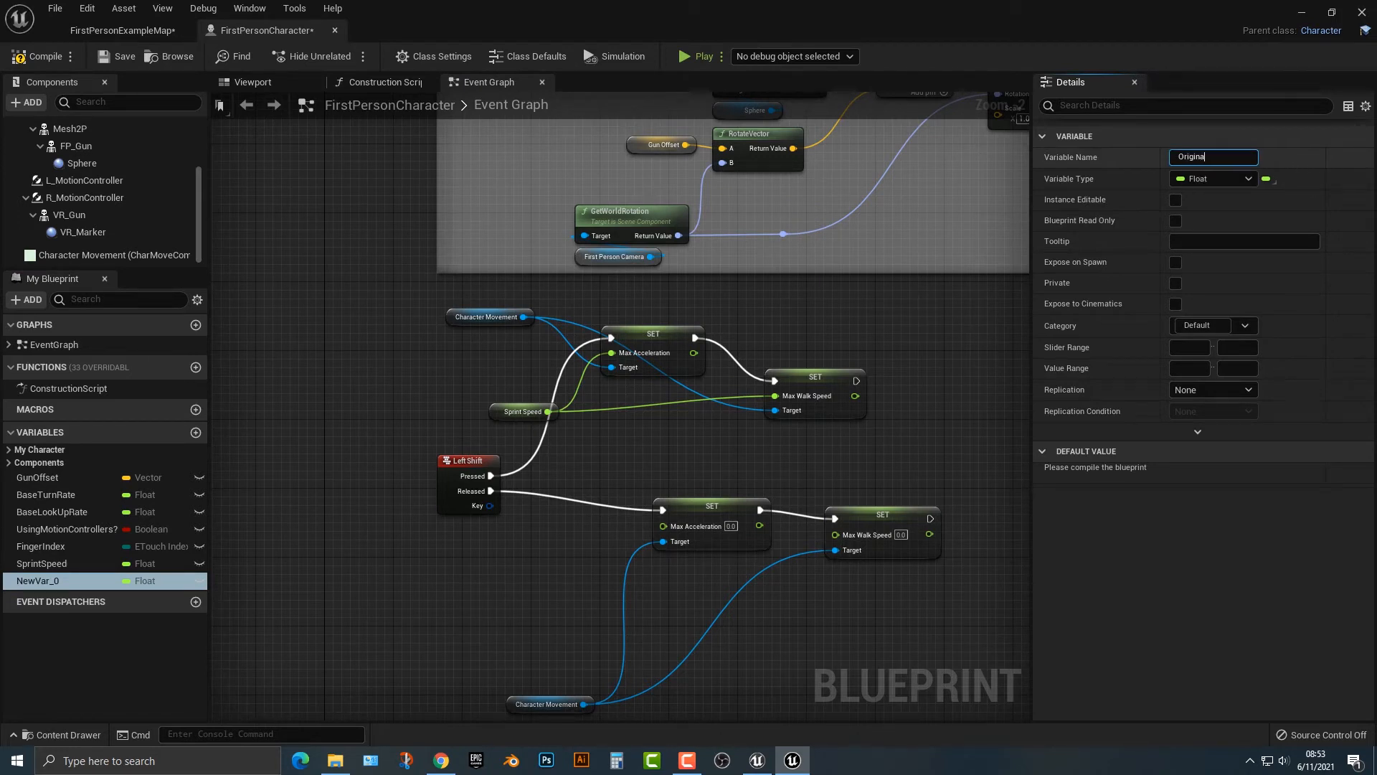
{"action": "type", "text": "MaxAcceleration"}
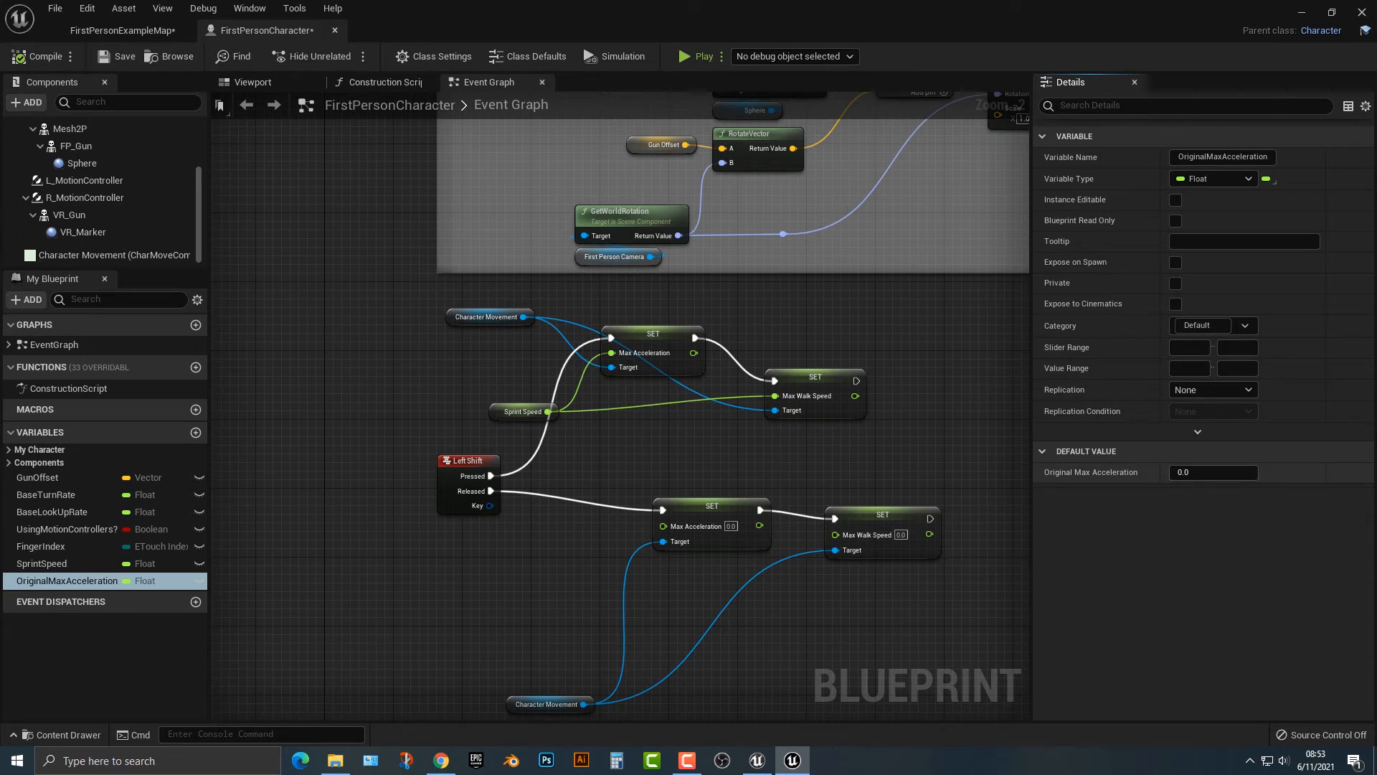
{"action": "type", "text": "204"}
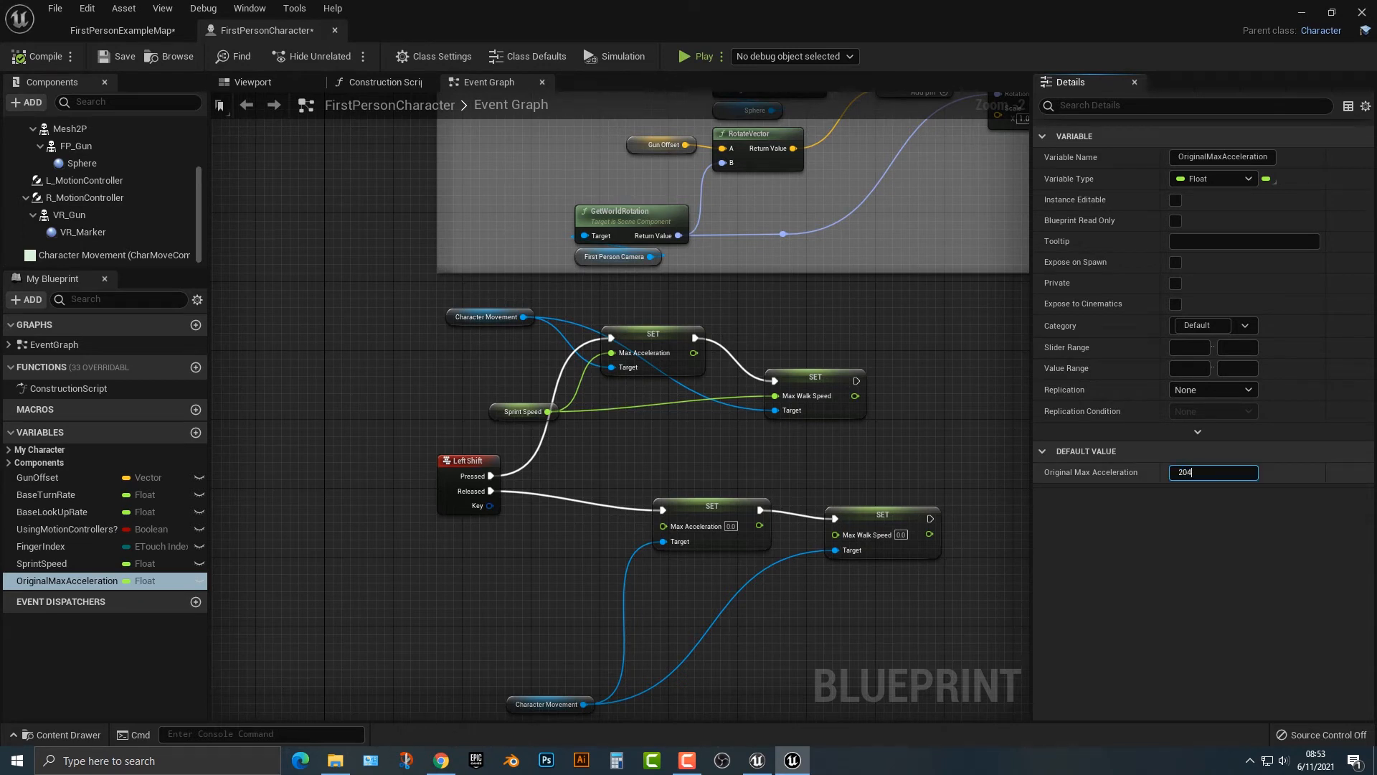
{"action": "type", "text": "2048.0"}
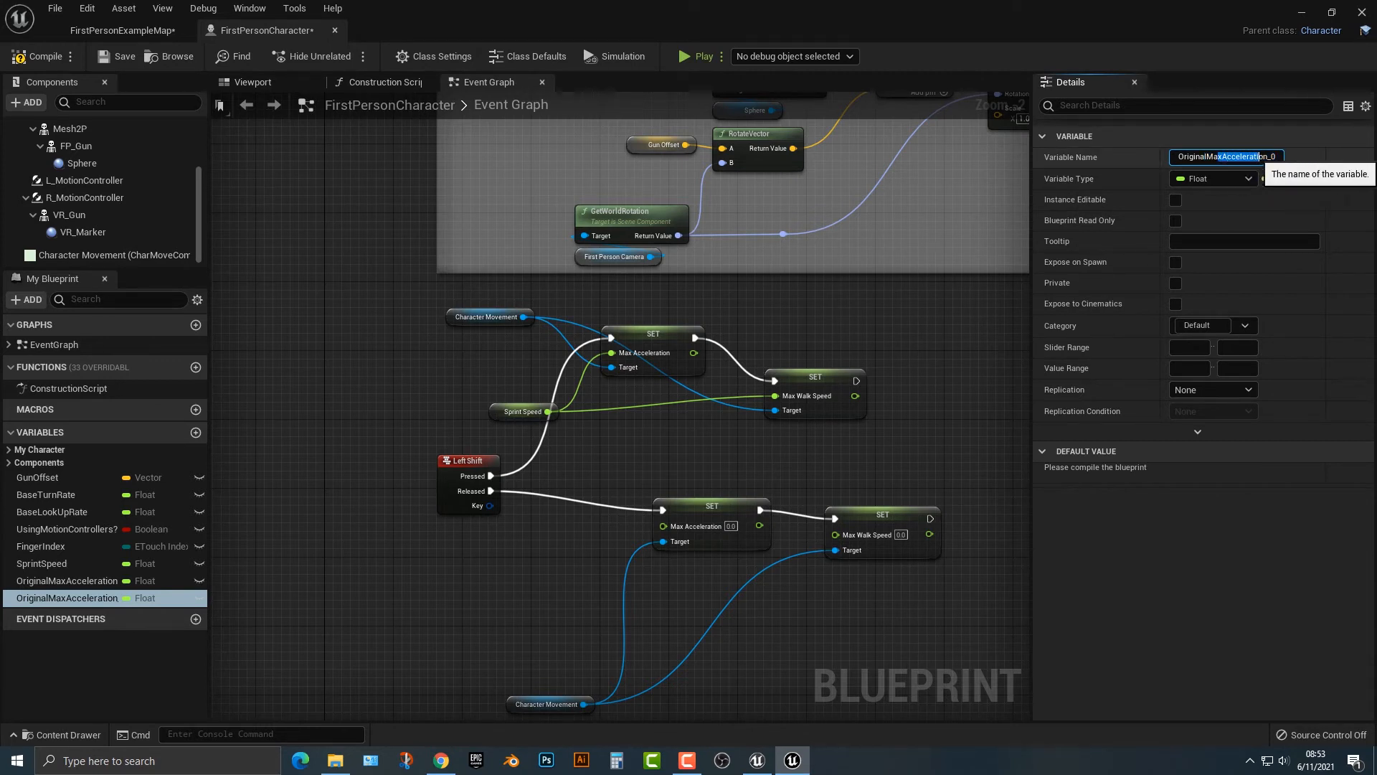
- Duplicate it as an OriginalMaxWalkSpeed float variable
{"action": "type", "text": "OriginalMaxWalkSpeed"}
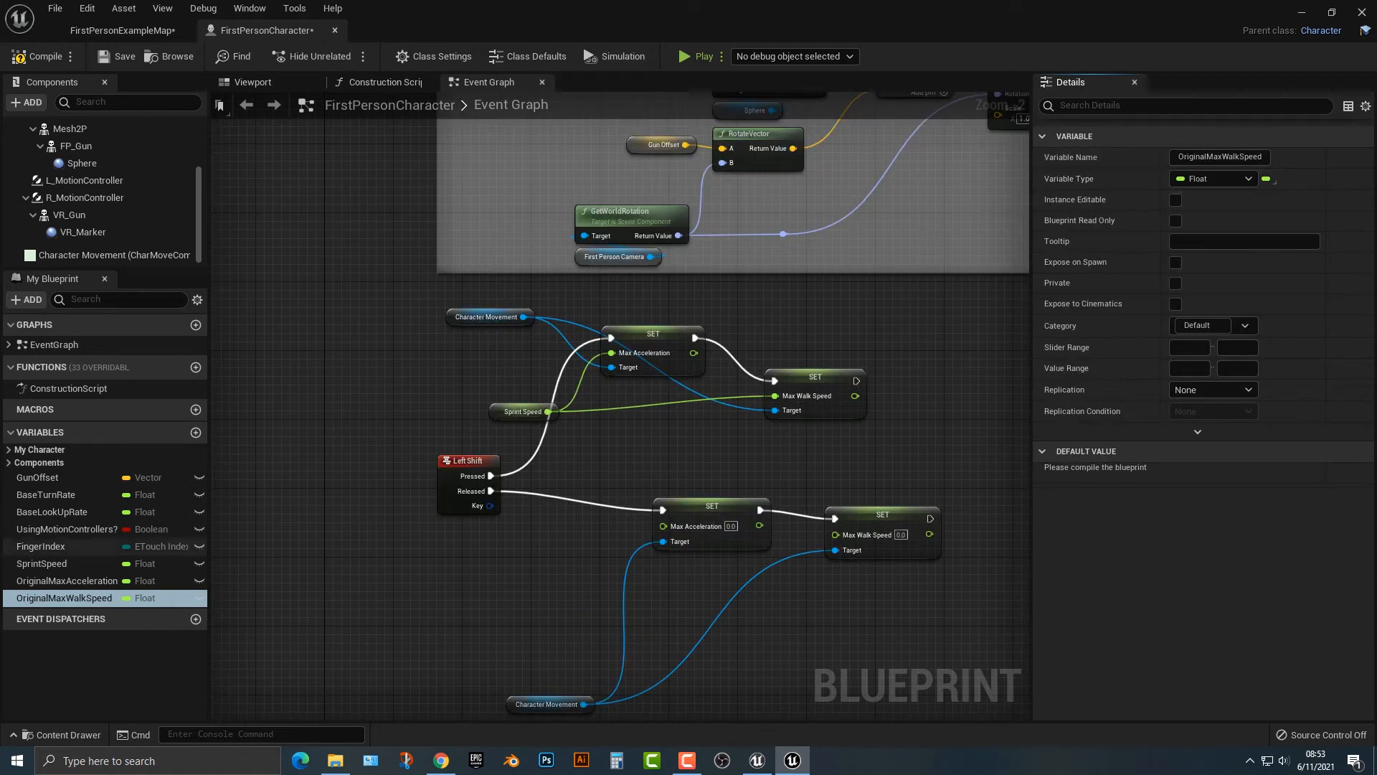
{"action": "left_click", "coordinate": [67, 581]}
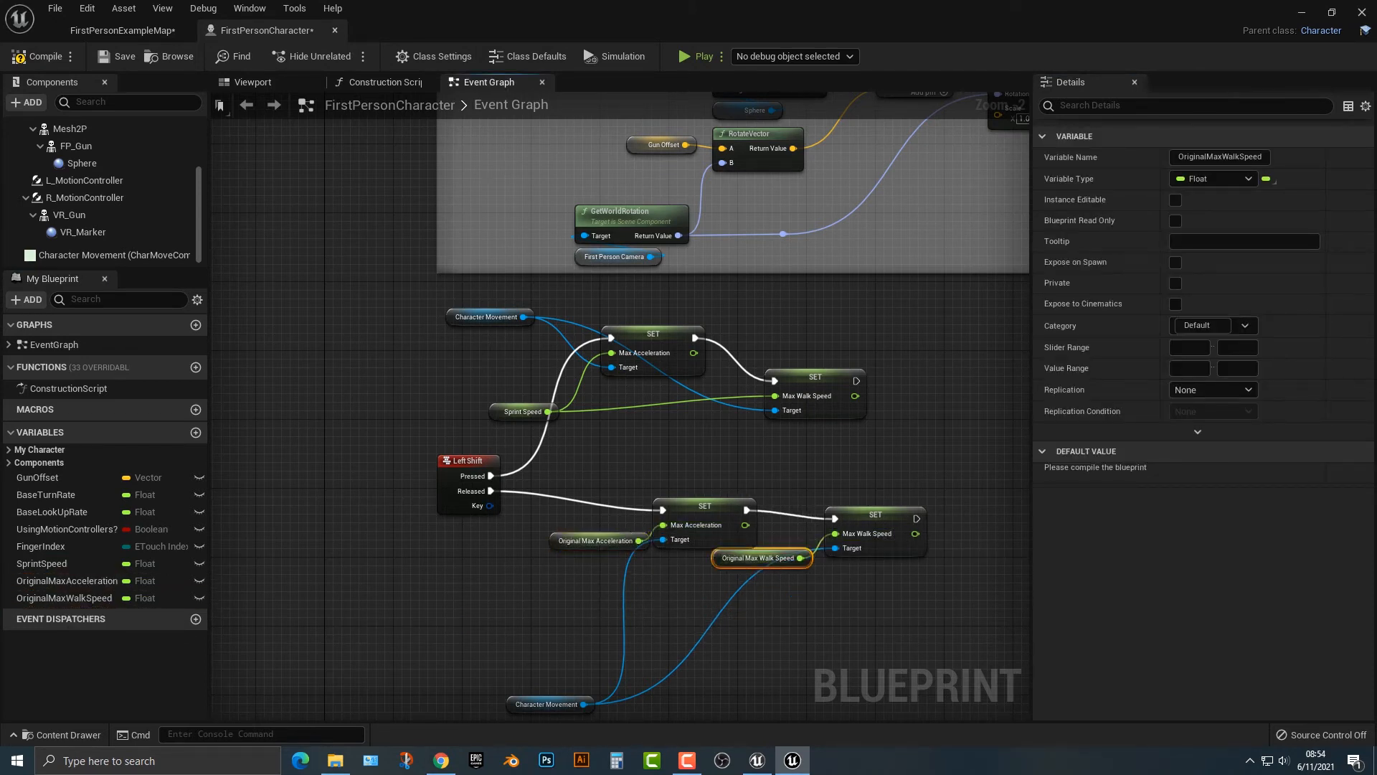
- Plug OriginalMaxWalkSpeed into the released walk-speed set and default it to 600
{"action": "left_click_drag", "start_coordinate": [762, 556], "coordinate": [676, 601]}
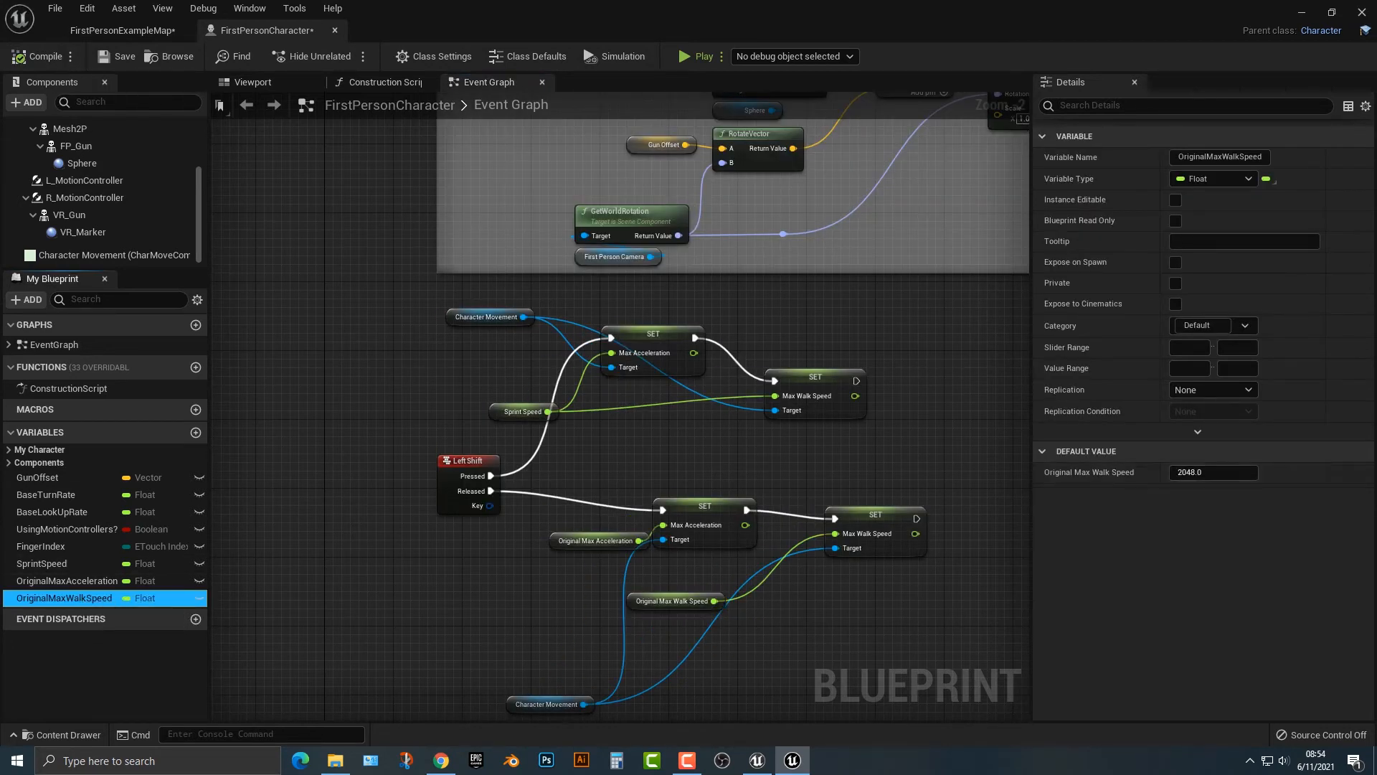
{"action": "type", "text": "600"}
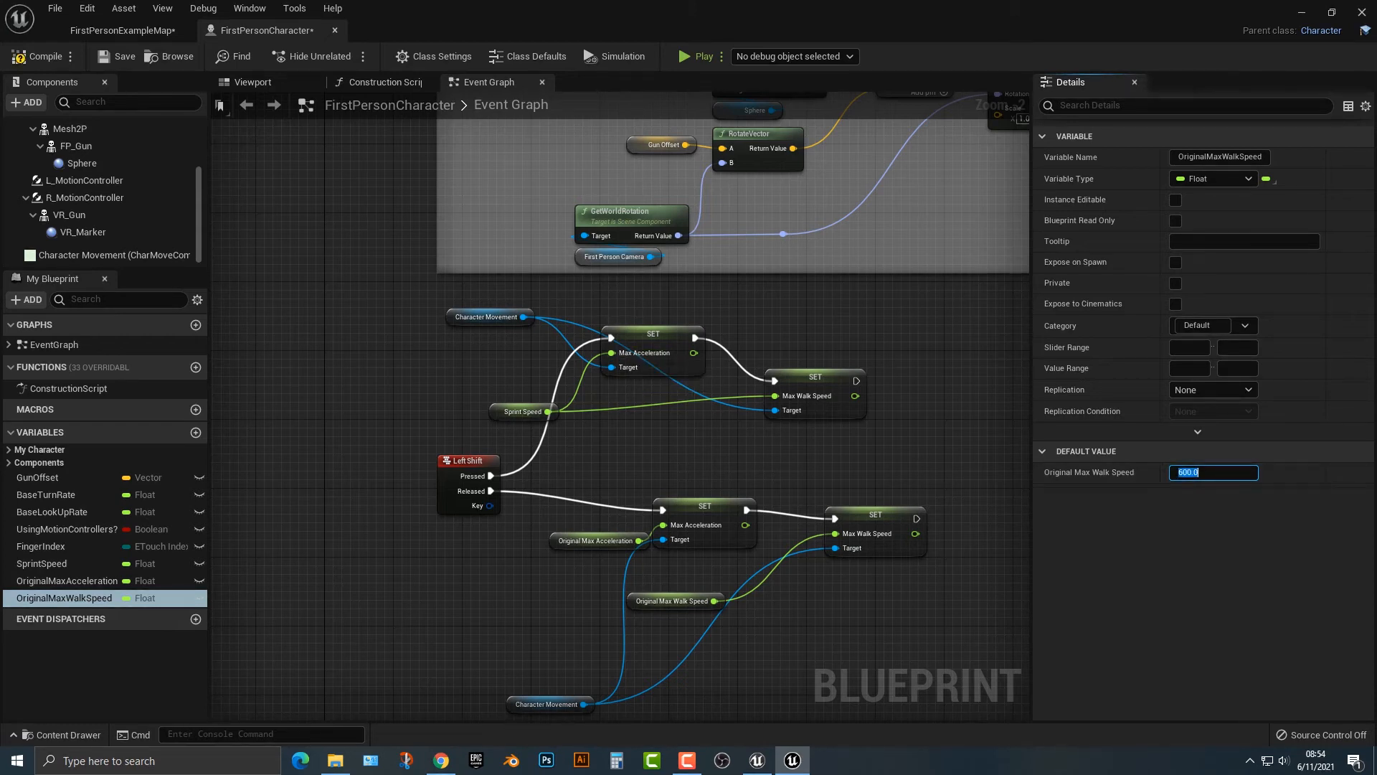
{"action": "left_click_drag", "start_coordinate": [468, 461], "coordinate": [382, 417]}
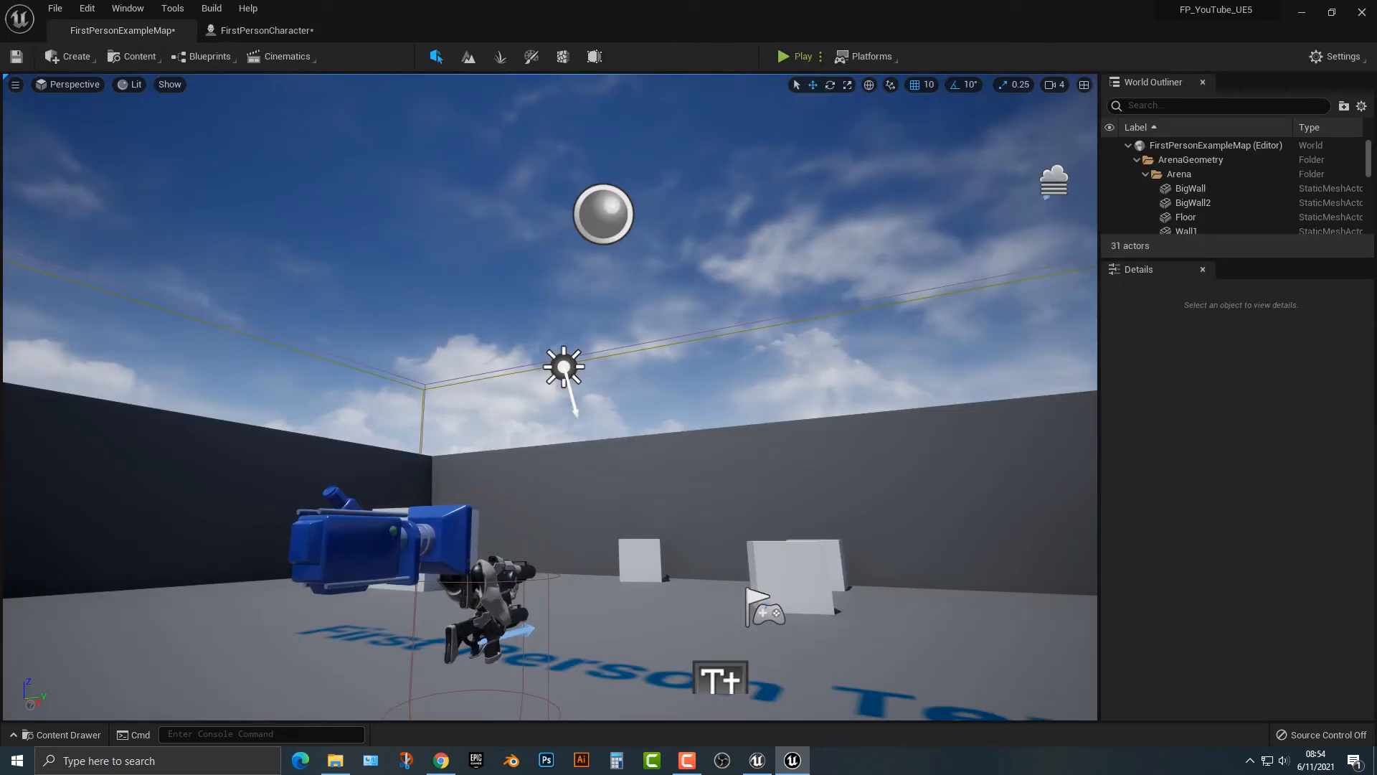
- Start a play session of FirstPersonExampleMap to test sprinting
{"action": "left_click", "coordinate": [781, 56]}
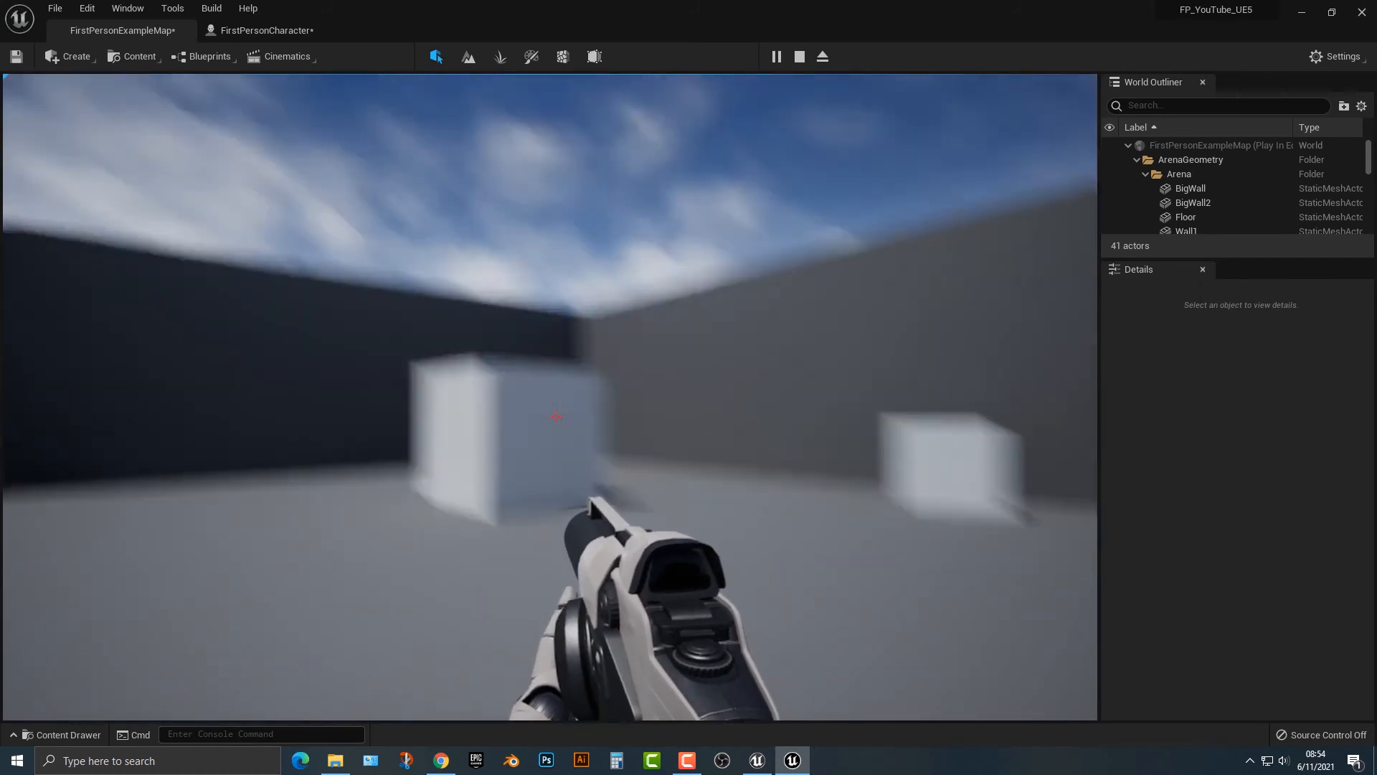
- Back in FirstPersonCharacter, review the Character Movement defaults and the Left Shift node's key settings
{"action": "left_click", "coordinate": [263, 30]}
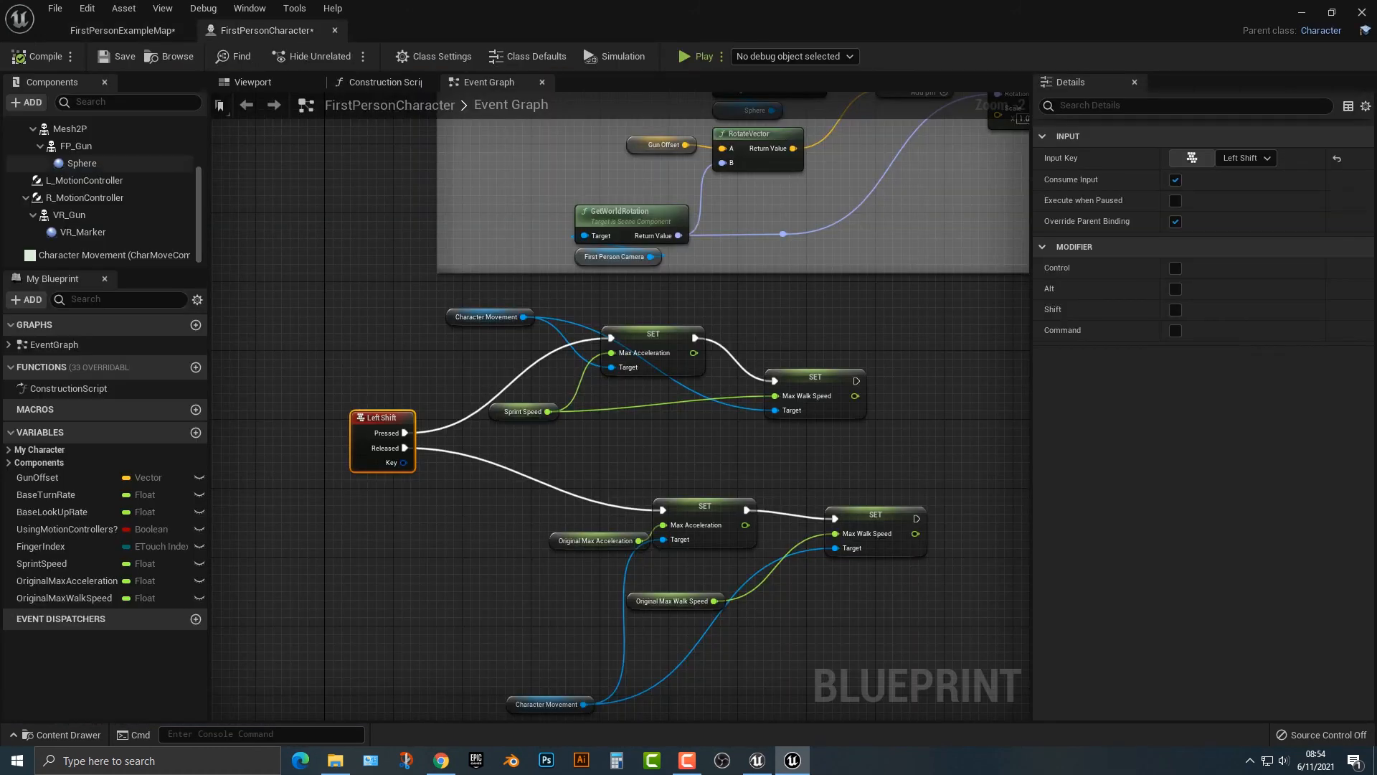
{"action": "left_click", "coordinate": [101, 254]}
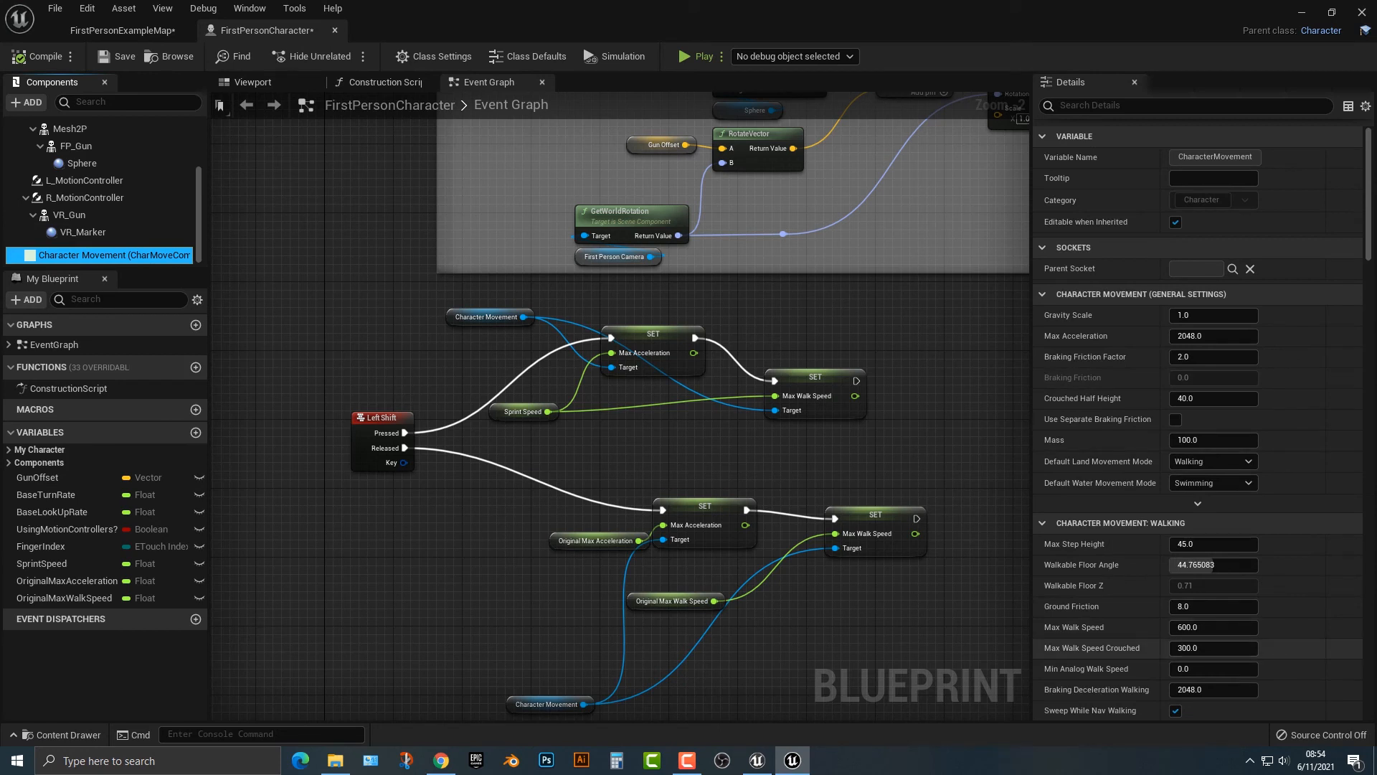
{"action": "mouse_move", "coordinate": [1214, 647]}
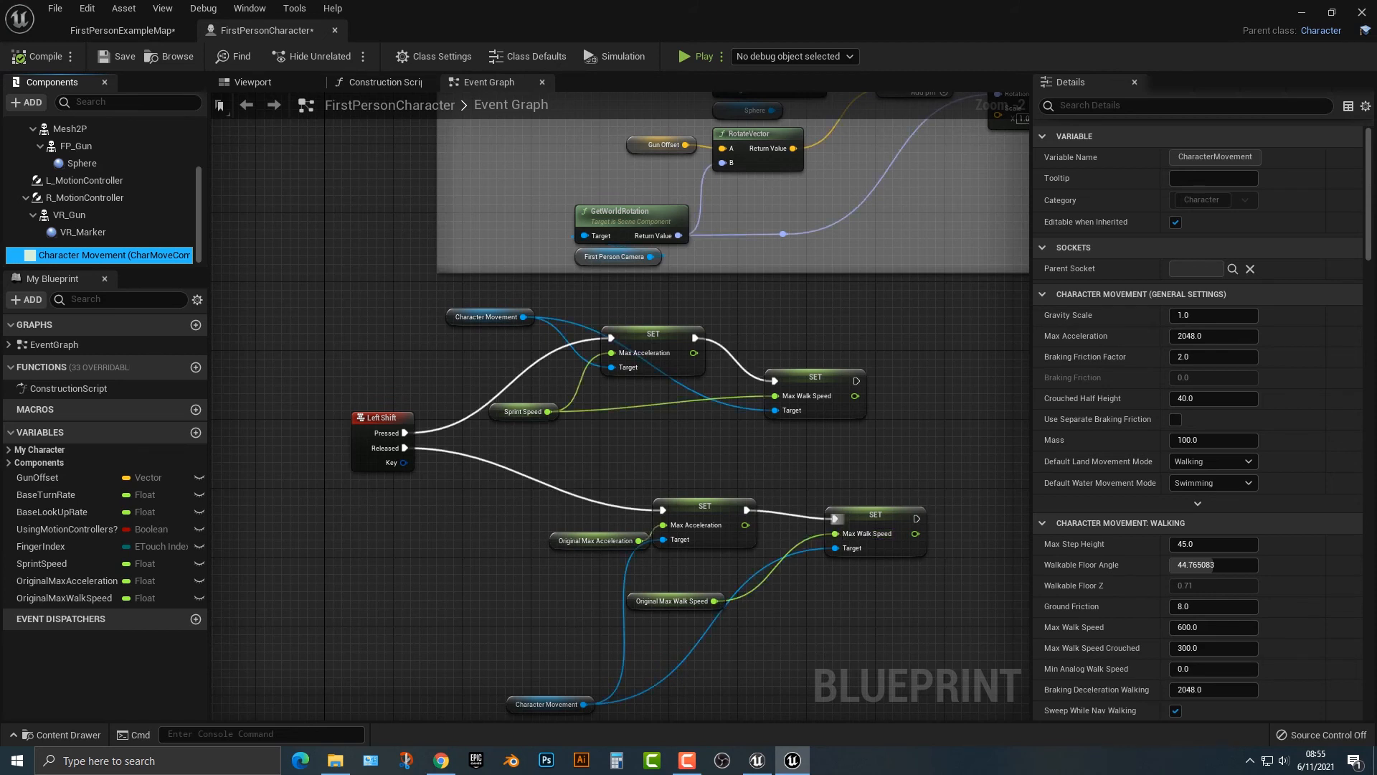
{"action": "mouse_move", "coordinate": [381, 426]}
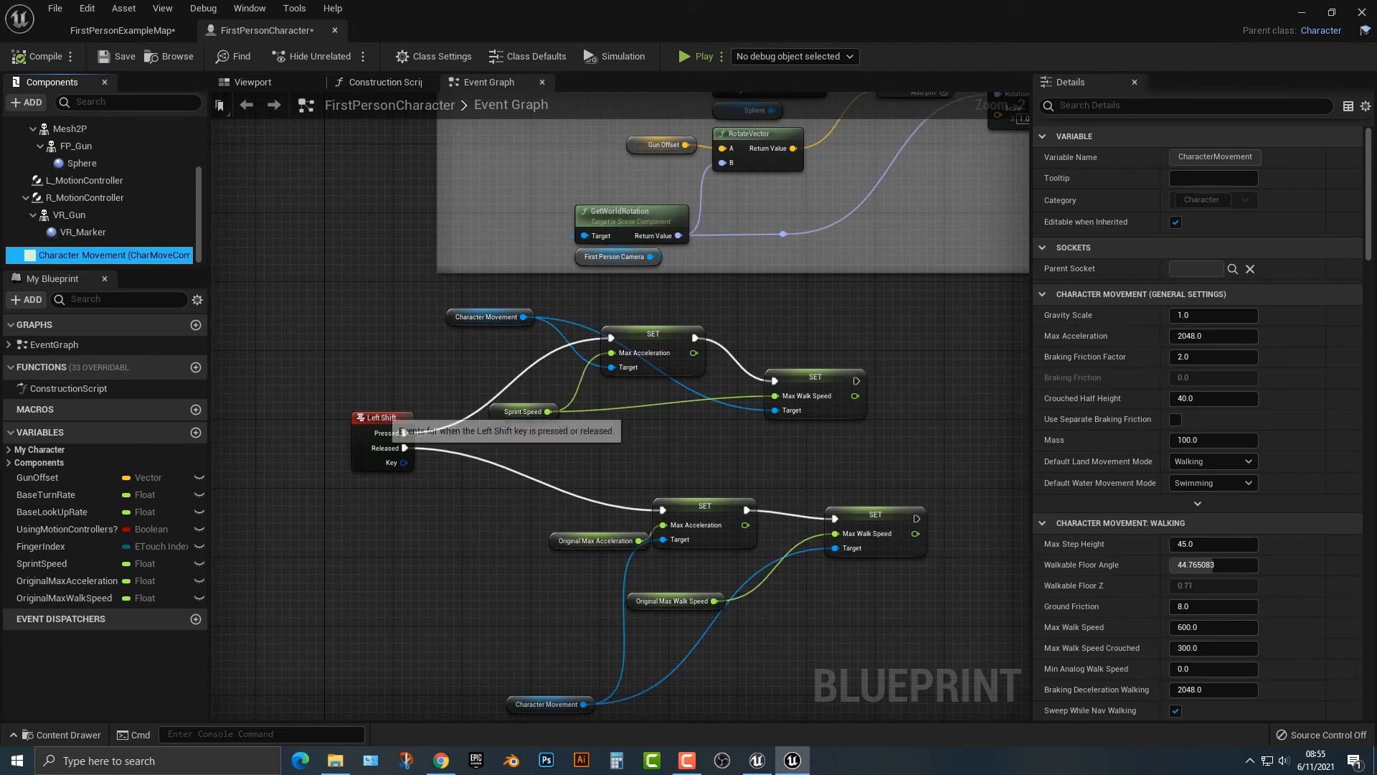
{"action": "left_click", "coordinate": [381, 417]}
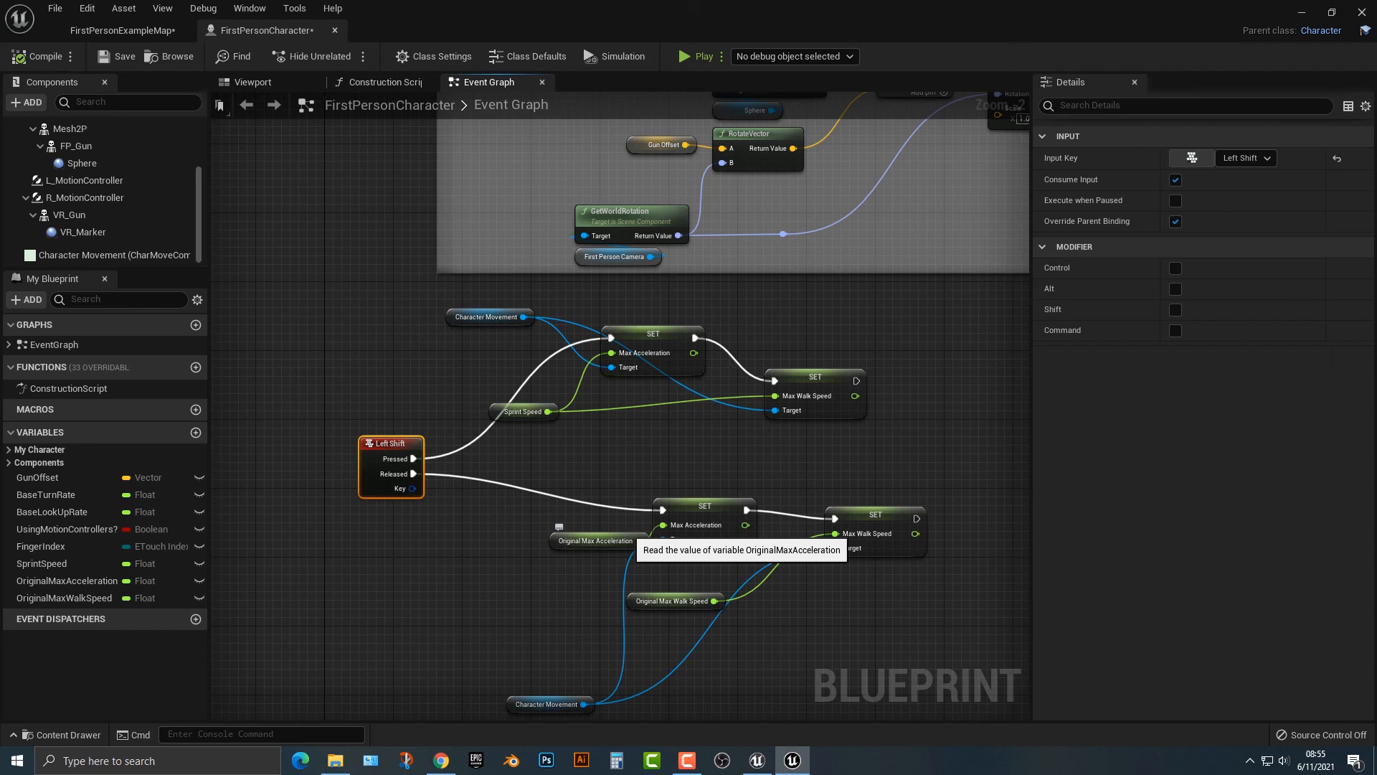
{"action": "mouse_move", "coordinate": [595, 541]}
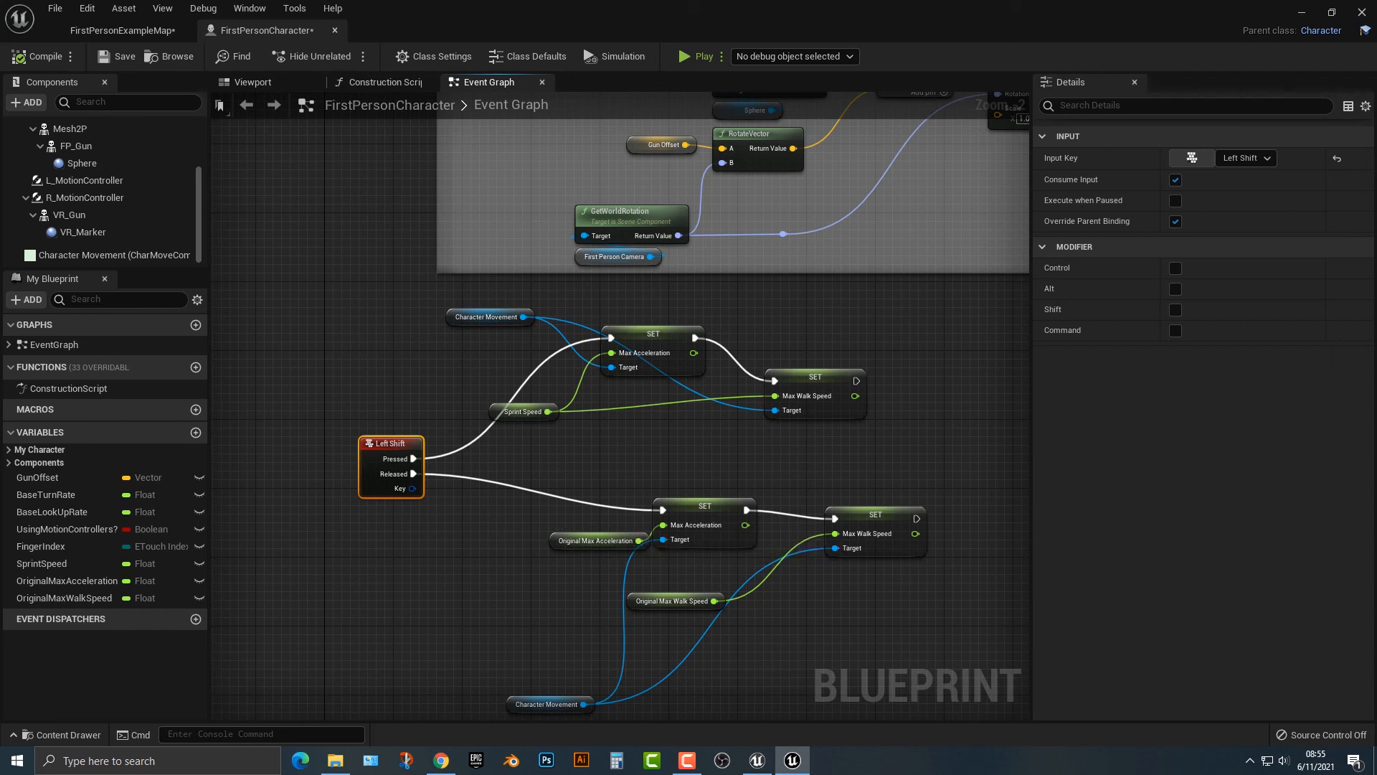